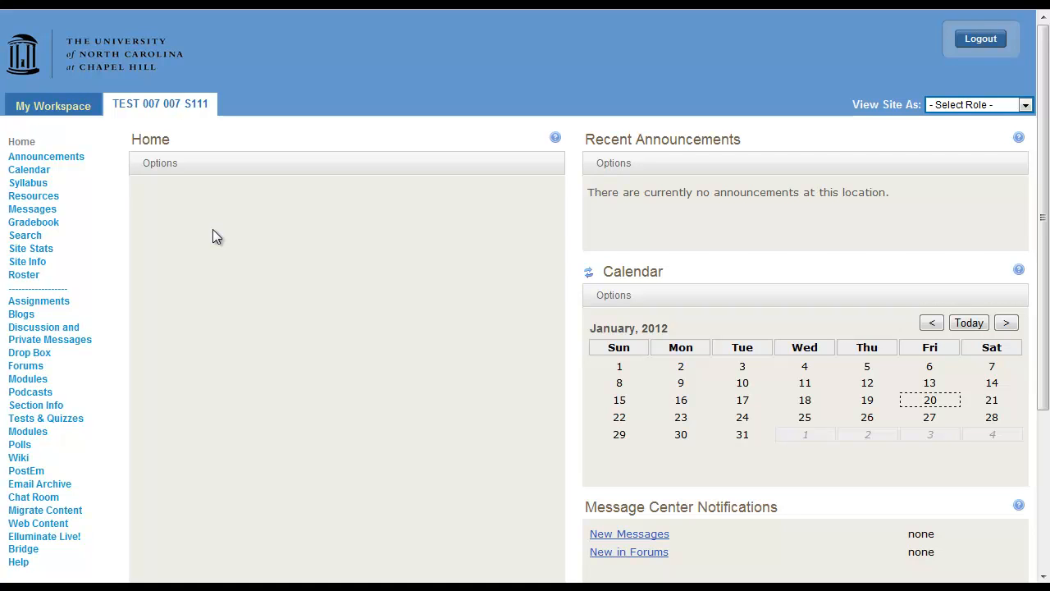
# Step: Open the Wiki tool from the site menu to show the 'Welcome to the Class Wiki' Home page
pyautogui.click(18, 457)
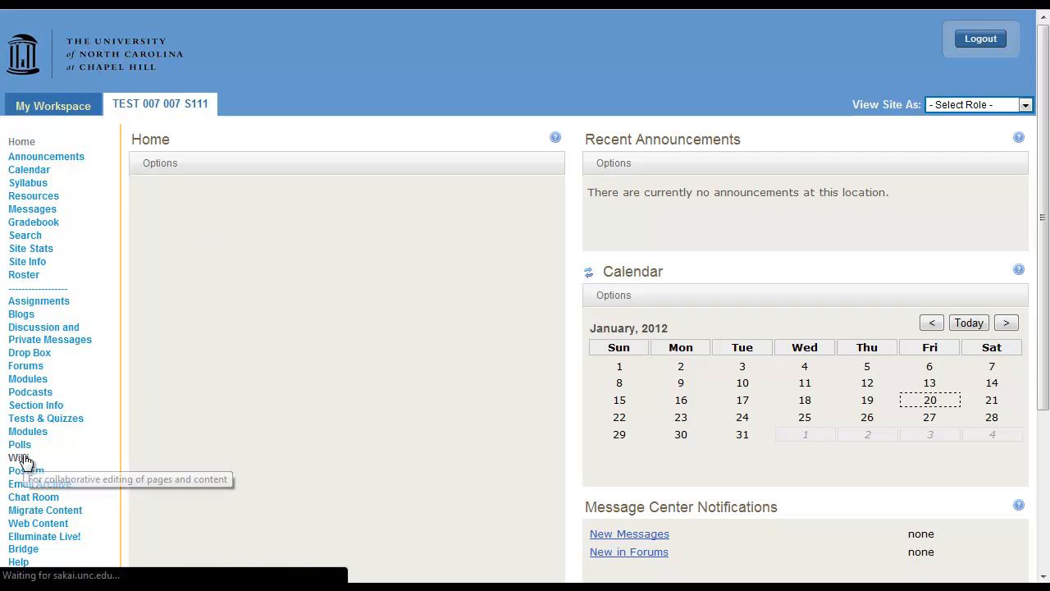
pyautogui.click(19, 457)
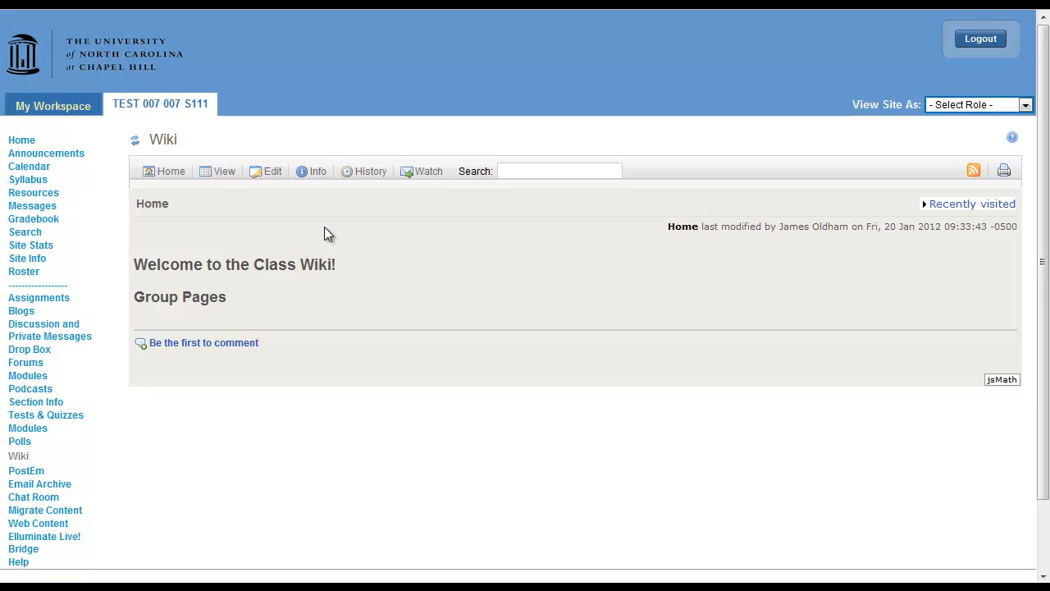
pyautogui.moveTo(287, 238)
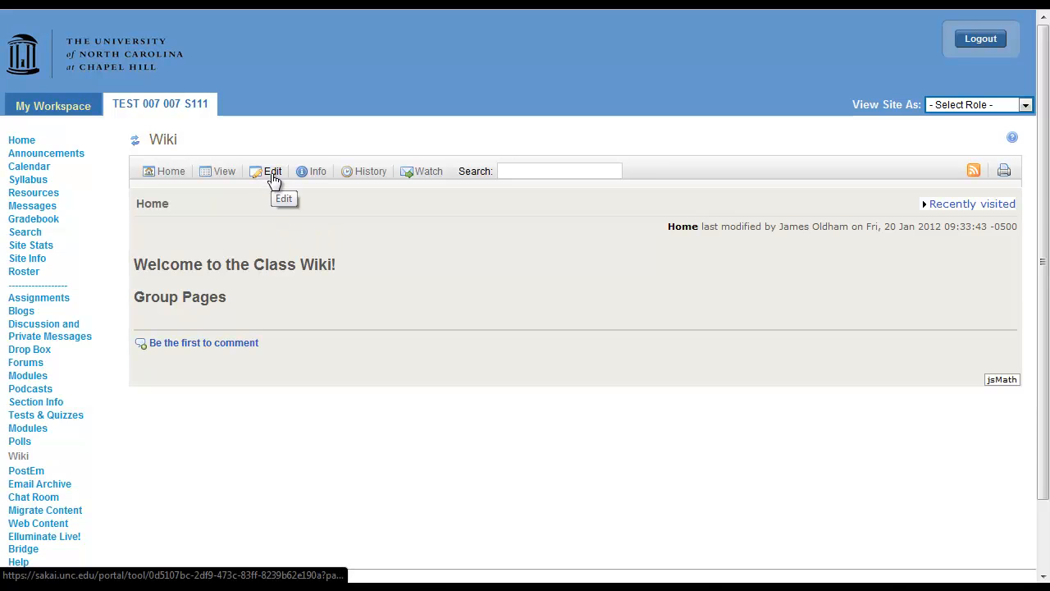
# Step: Edit the Home page and scroll down to its heading markup and Wiki Tips panel
pyautogui.click(273, 171)
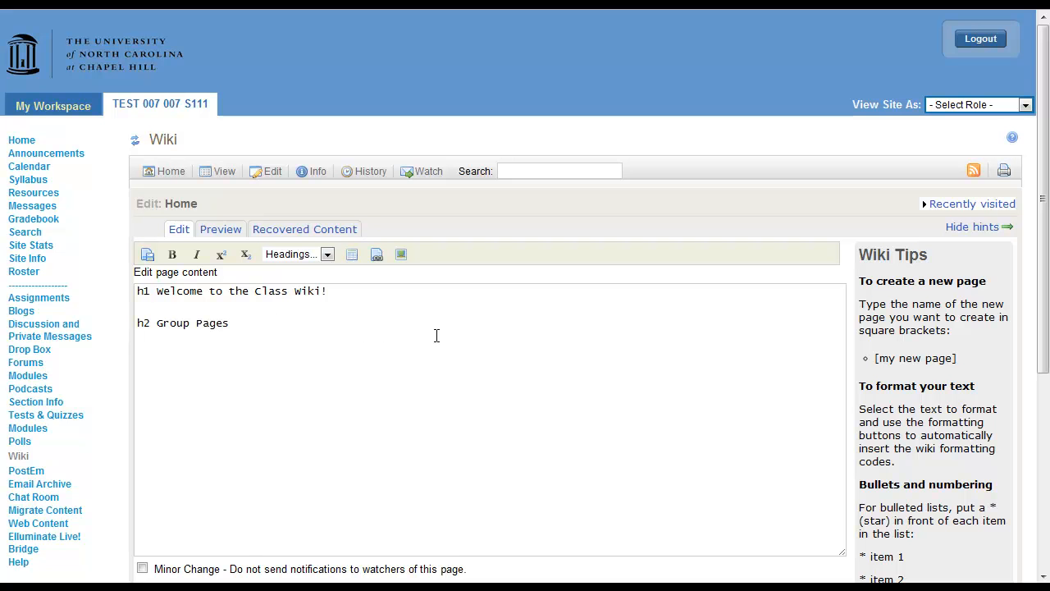
pyautogui.moveTo(925, 296)
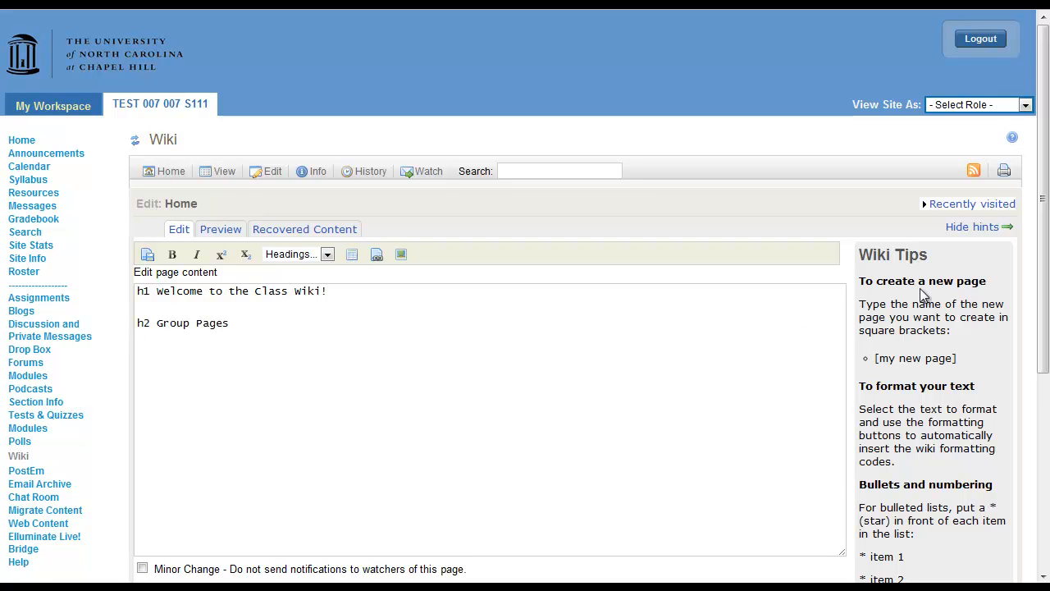
pyautogui.scroll(-3)
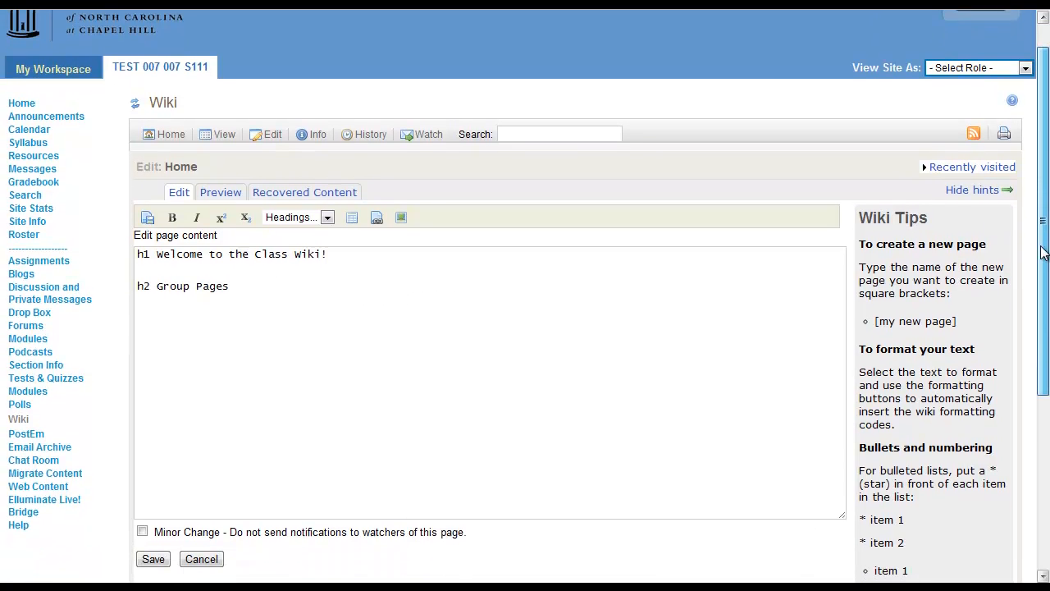
pyautogui.scroll(-3)
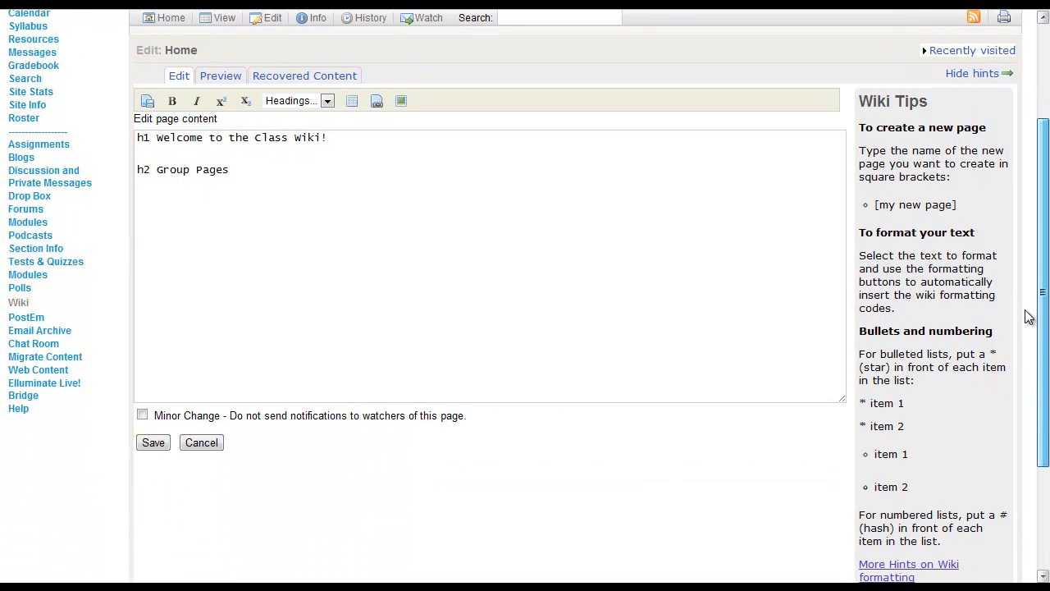
pyautogui.scroll(-3)
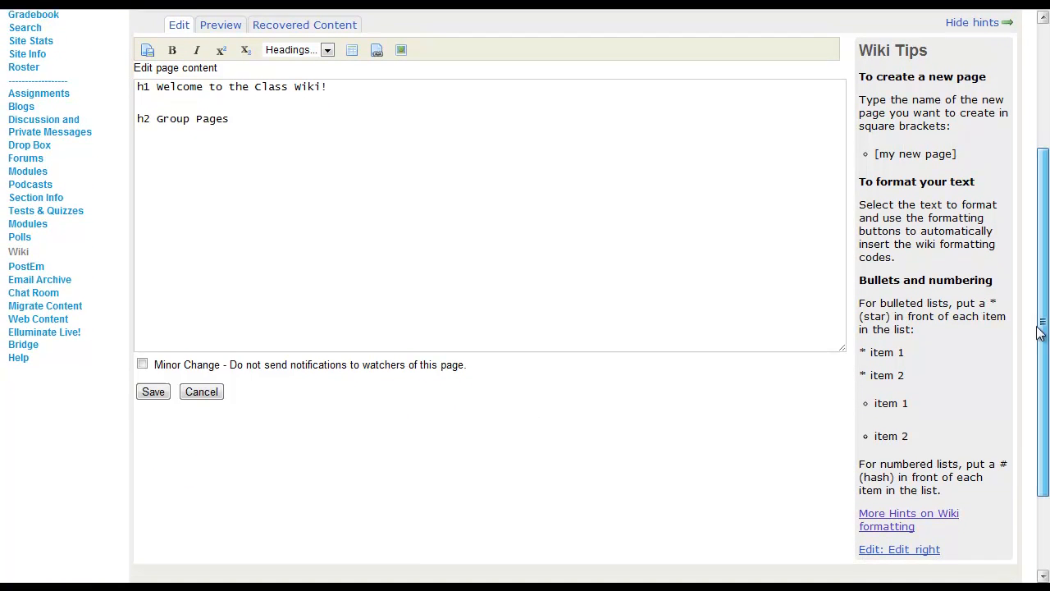
pyautogui.scroll(-3)
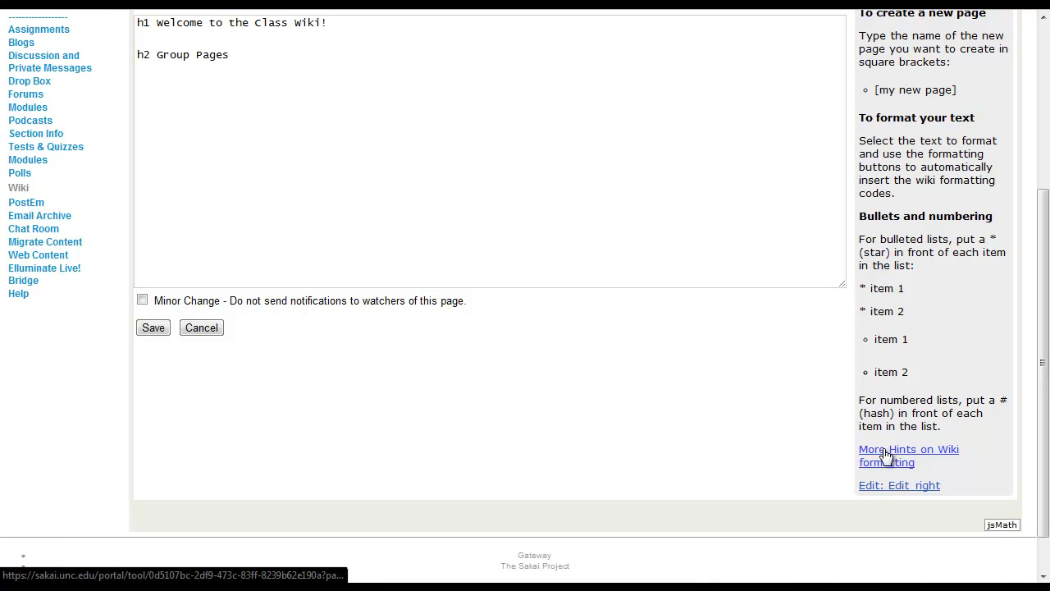
# Step: Open 'More Hints on Wiki formatting' and read through the text formatting codes and macros
pyautogui.click(908, 455)
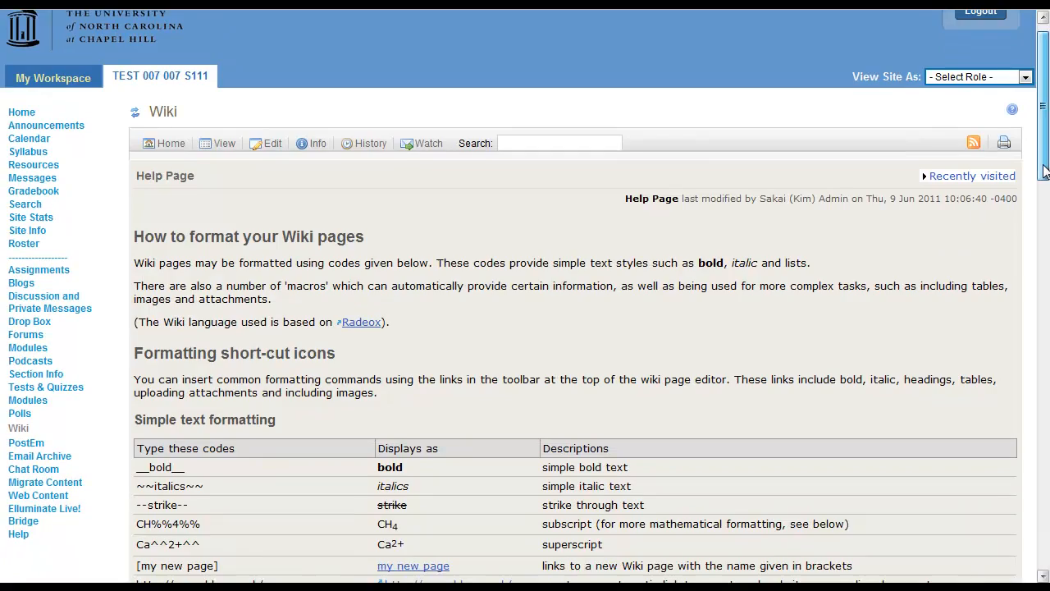
pyautogui.scroll(-3)
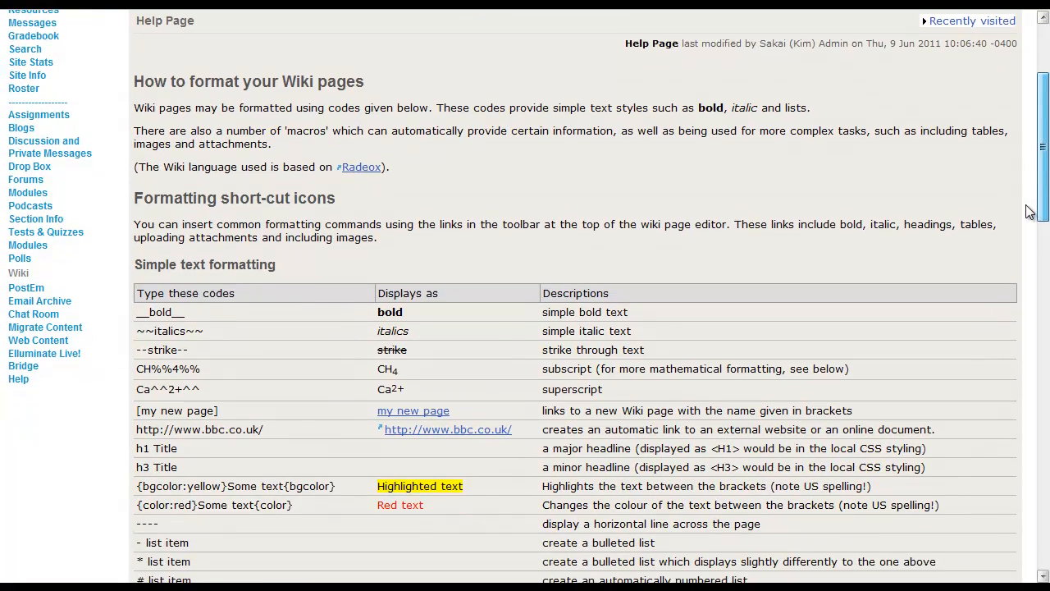
pyautogui.scroll(-3)
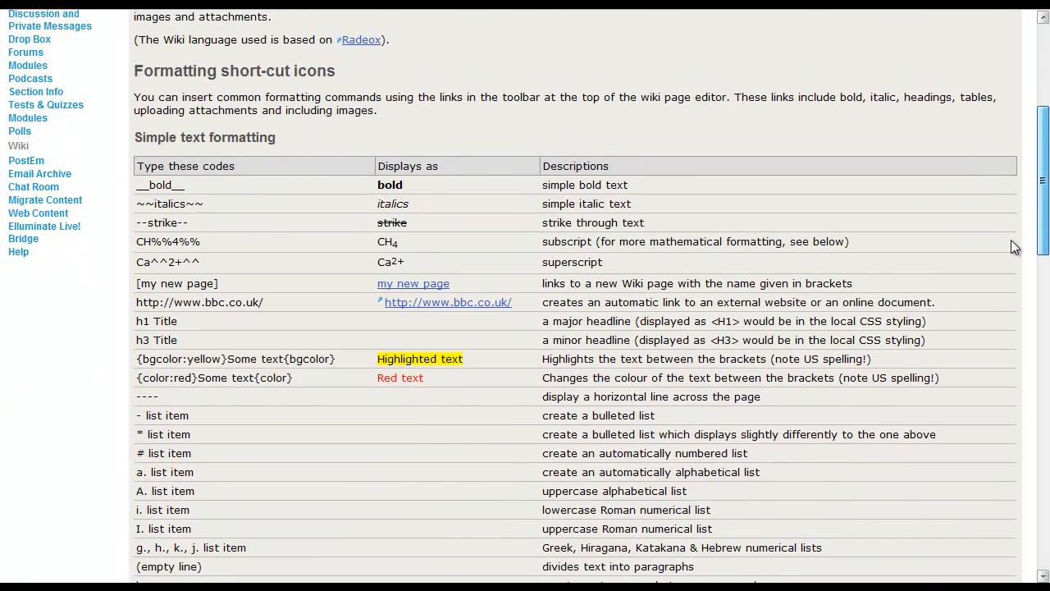
pyautogui.scroll(-3)
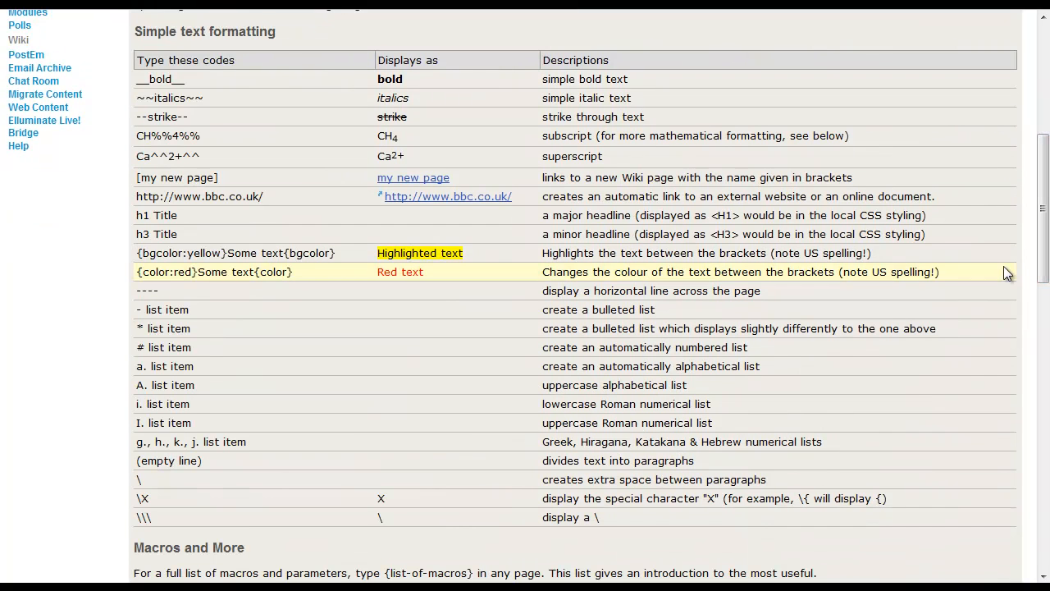
pyautogui.scroll(-3)
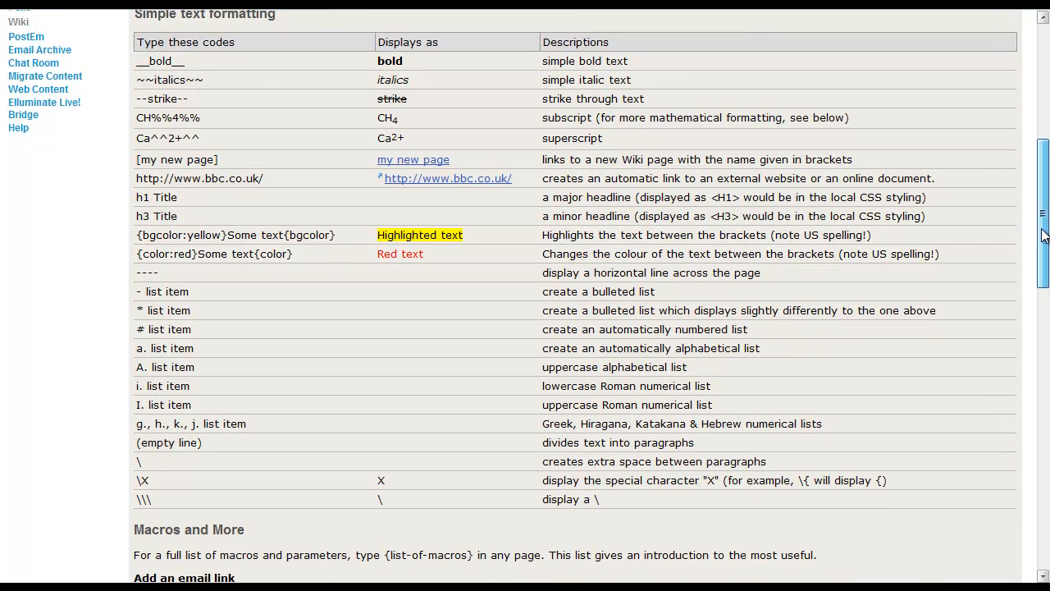
pyautogui.scroll(-3)
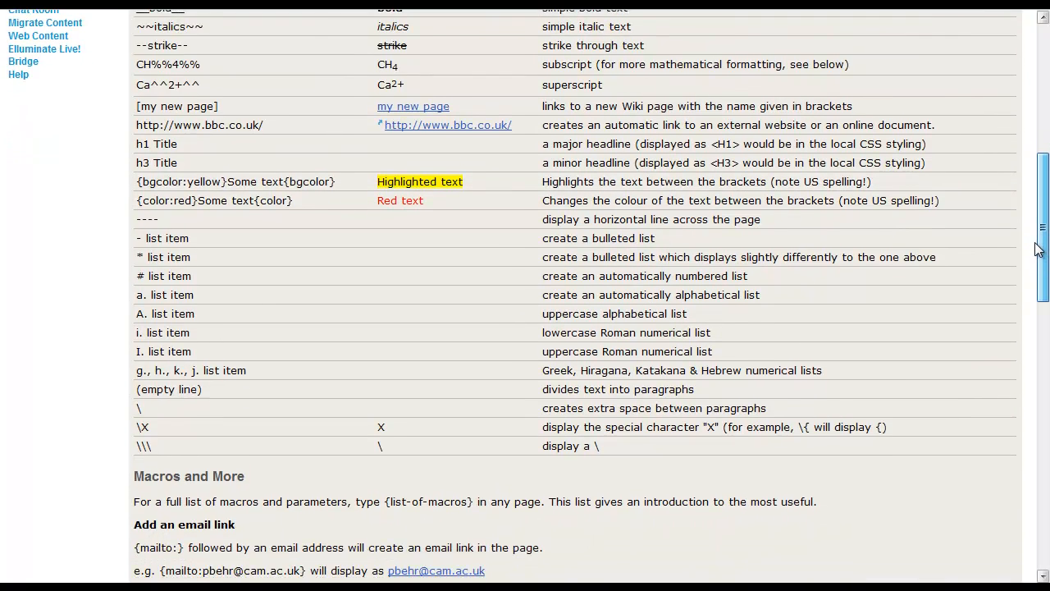
pyautogui.scroll(-3)
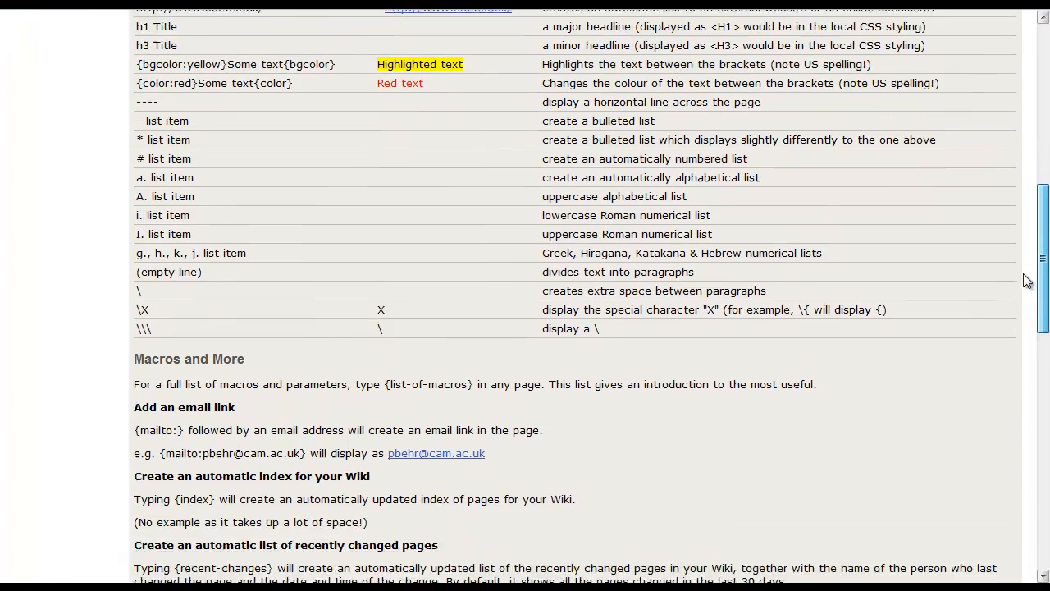
pyautogui.scroll(-3)
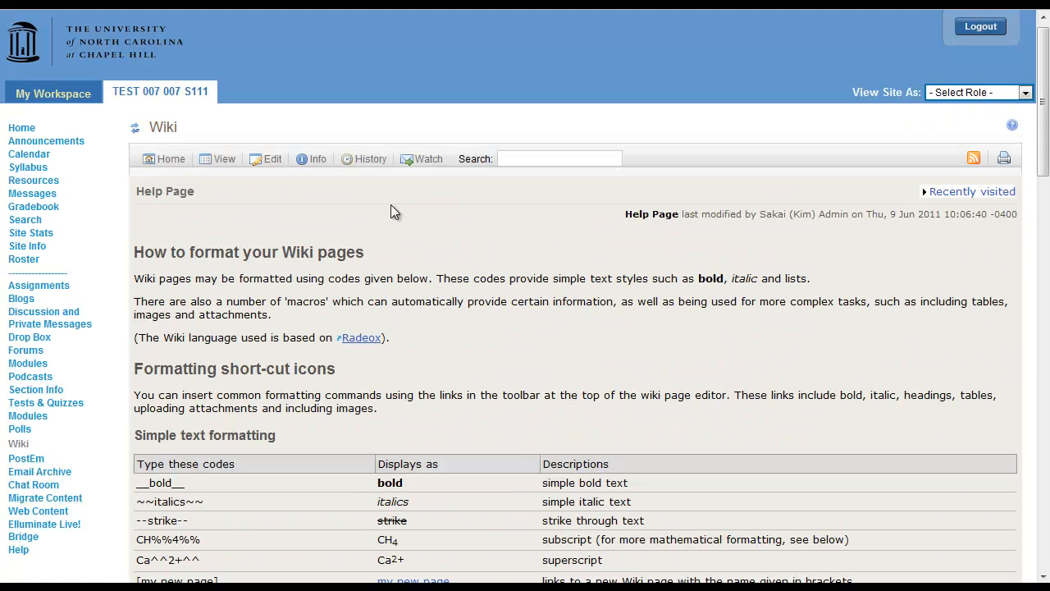
# Step: Edit Home again, add a [Group 1] link under h2 Group Pages, and save
pyautogui.click(164, 158)
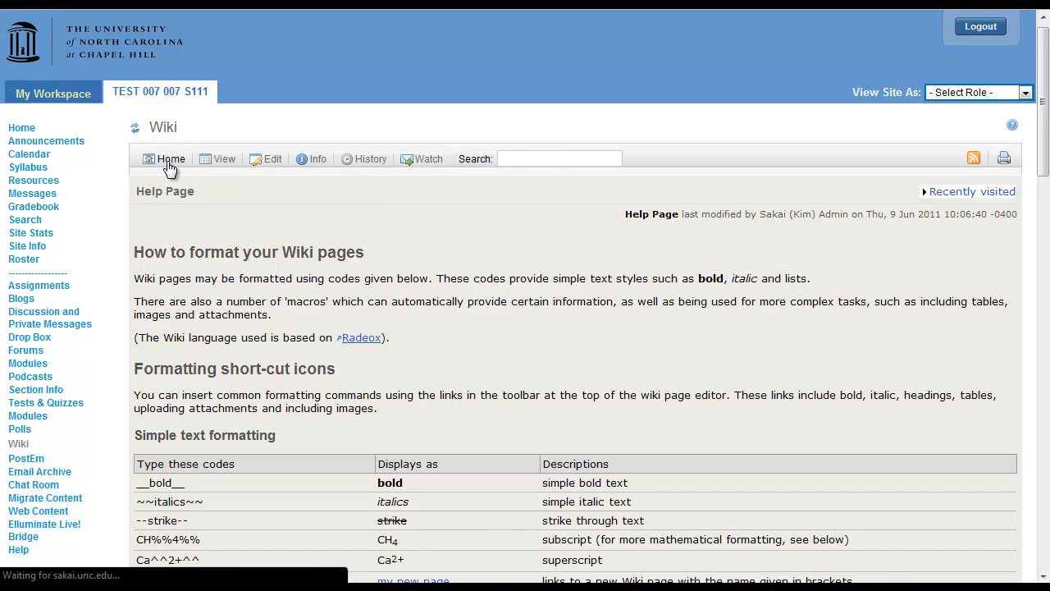
pyautogui.click(170, 158)
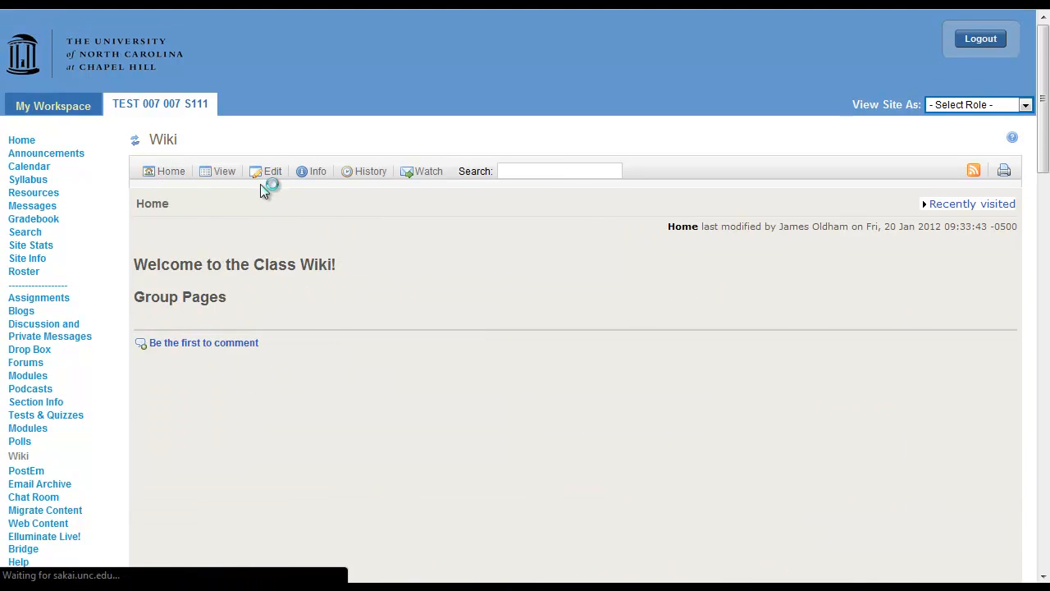
pyautogui.click(272, 171)
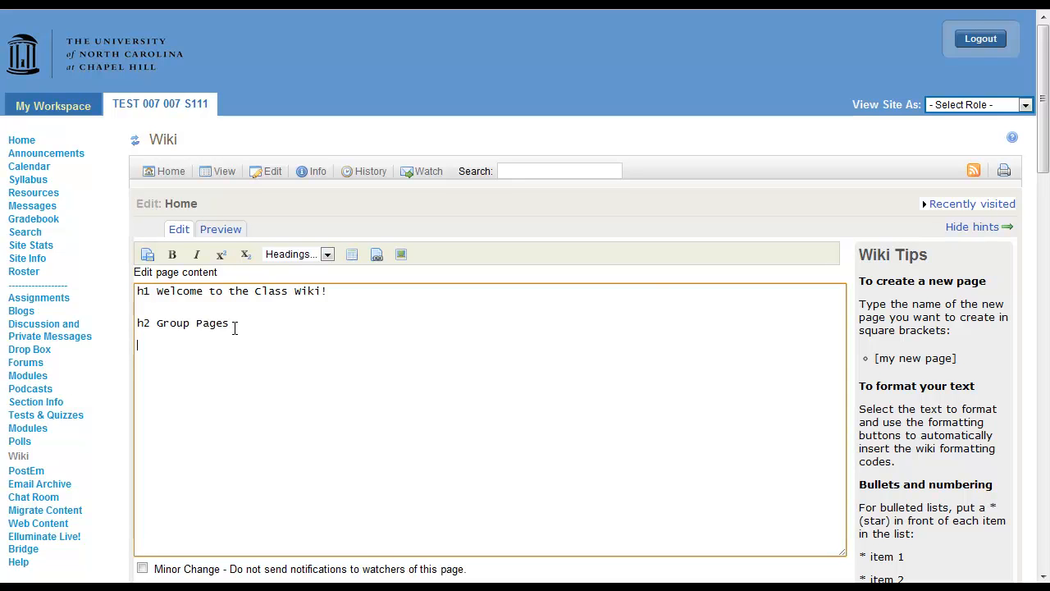
pyautogui.write('[G')
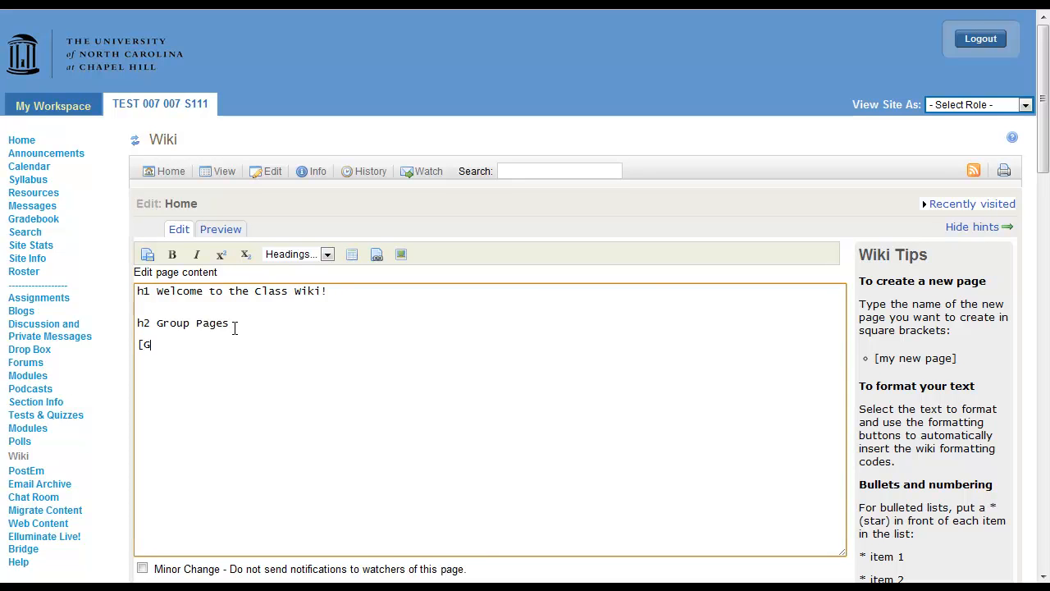
pyautogui.write('roup 1')
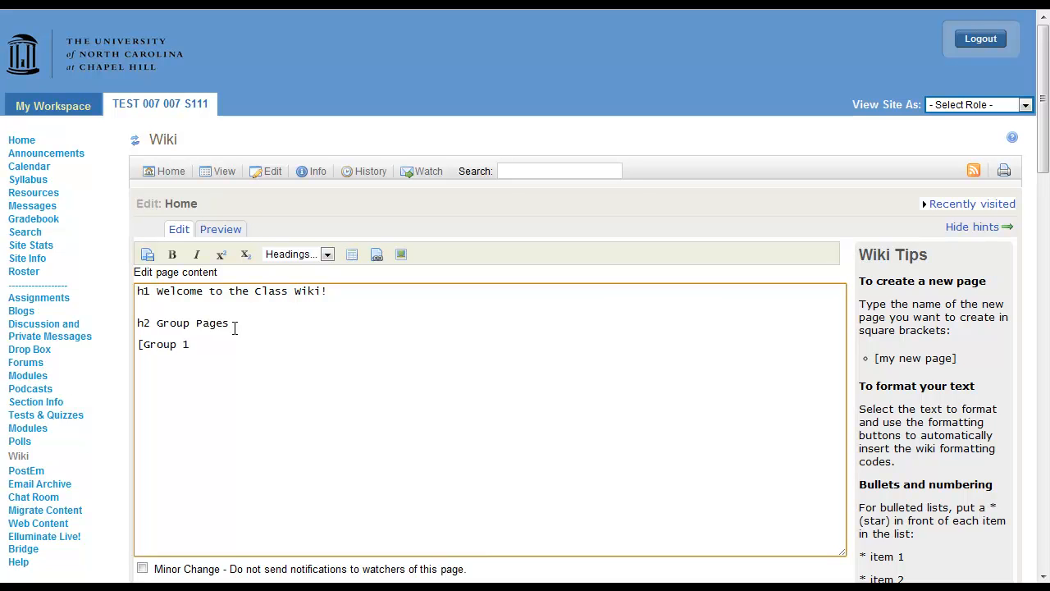
pyautogui.write(']')
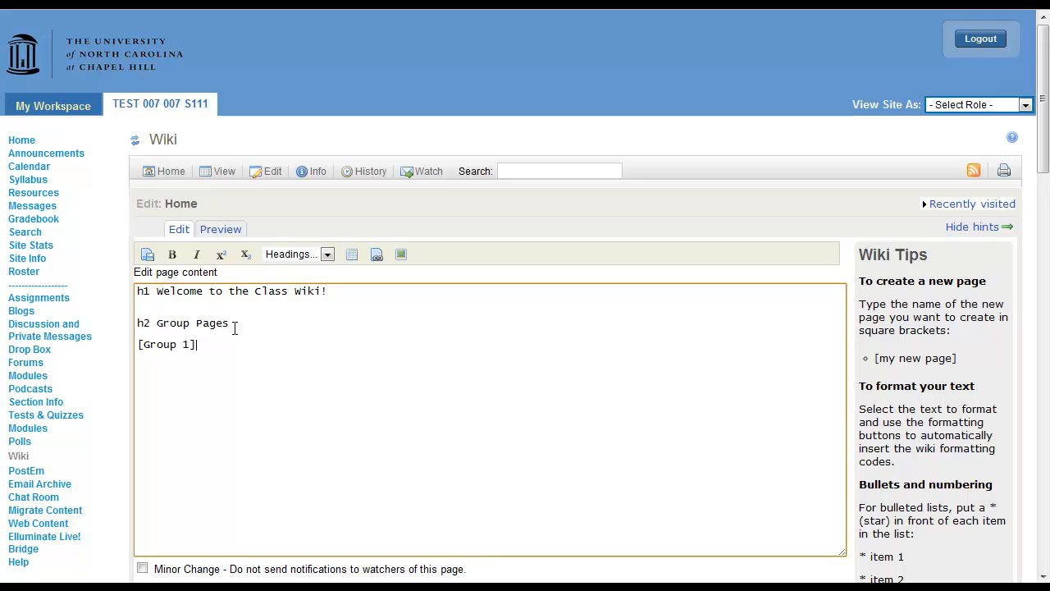
pyautogui.scroll(-3)
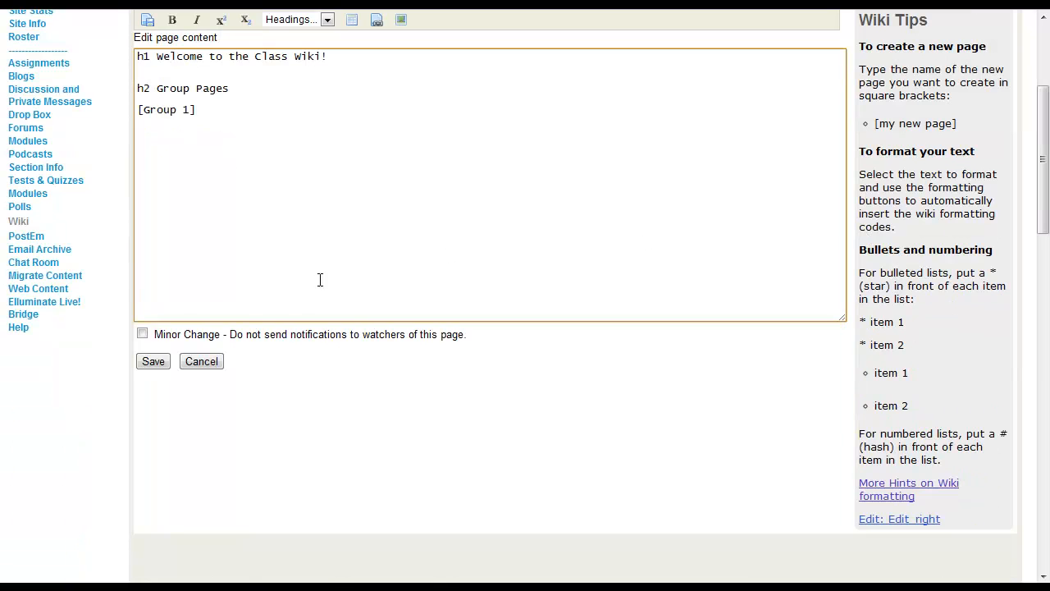
pyautogui.click(152, 361)
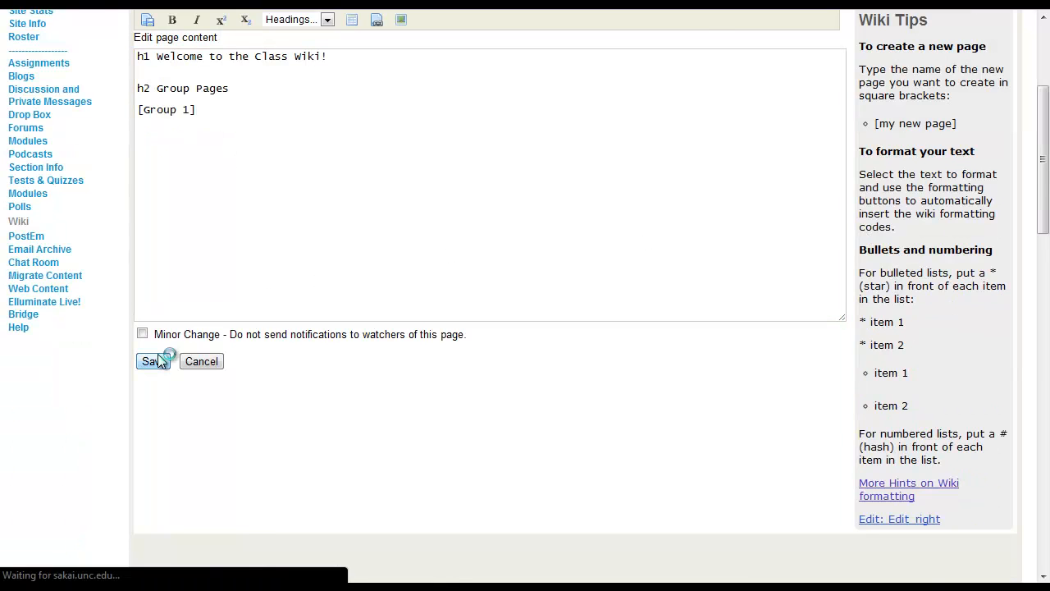
# Step: Finish saving the Home page and follow its new Group 1 link
pyautogui.click(150, 361)
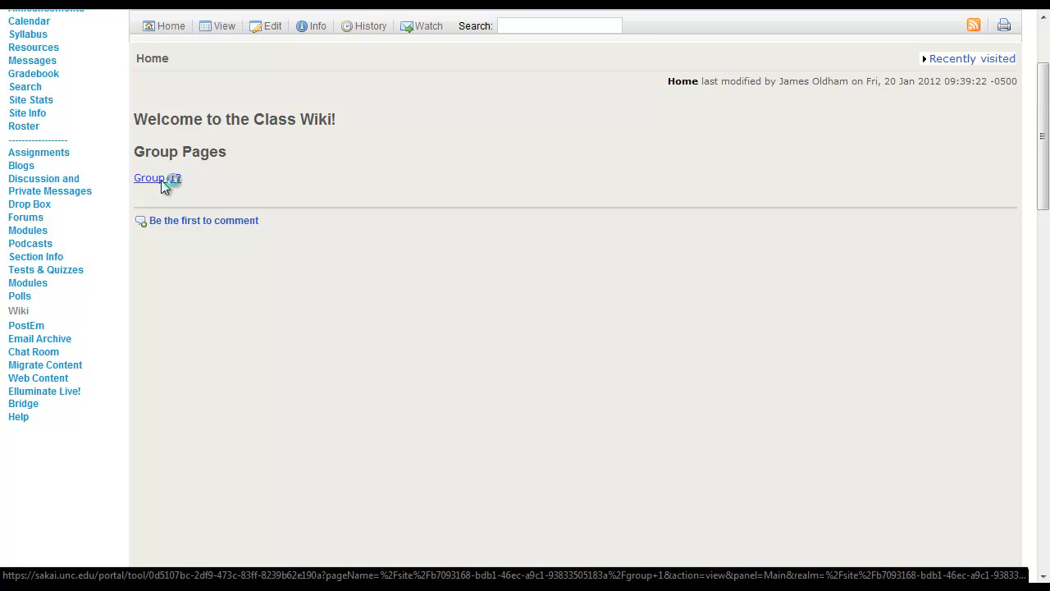
pyautogui.click(149, 178)
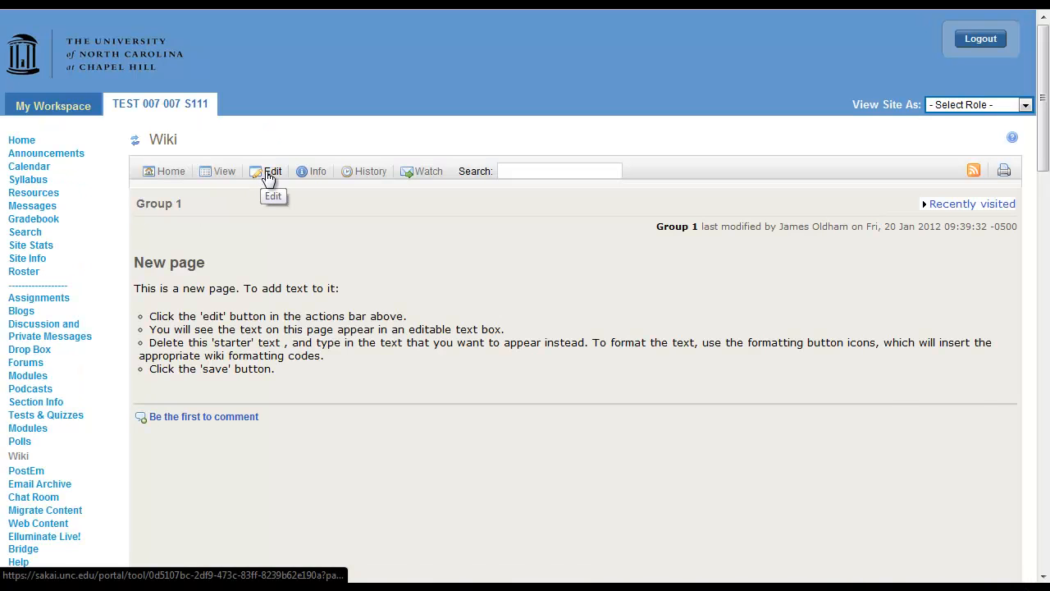
# Step: Replace the Group 1 starter text with an h1 'US Presidents' heading and save
pyautogui.click(272, 170)
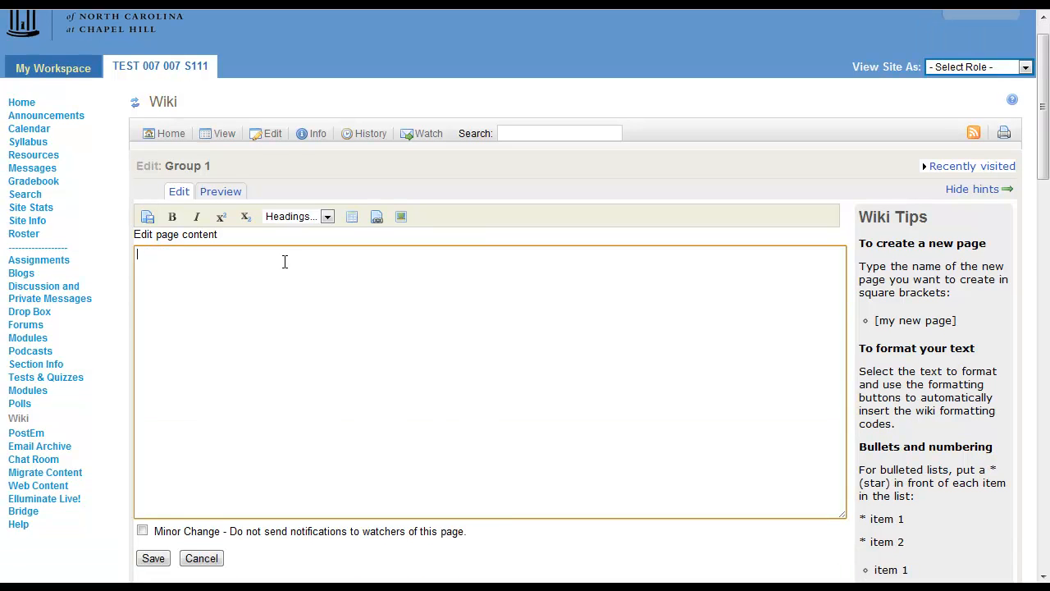
pyautogui.moveTo(311, 241)
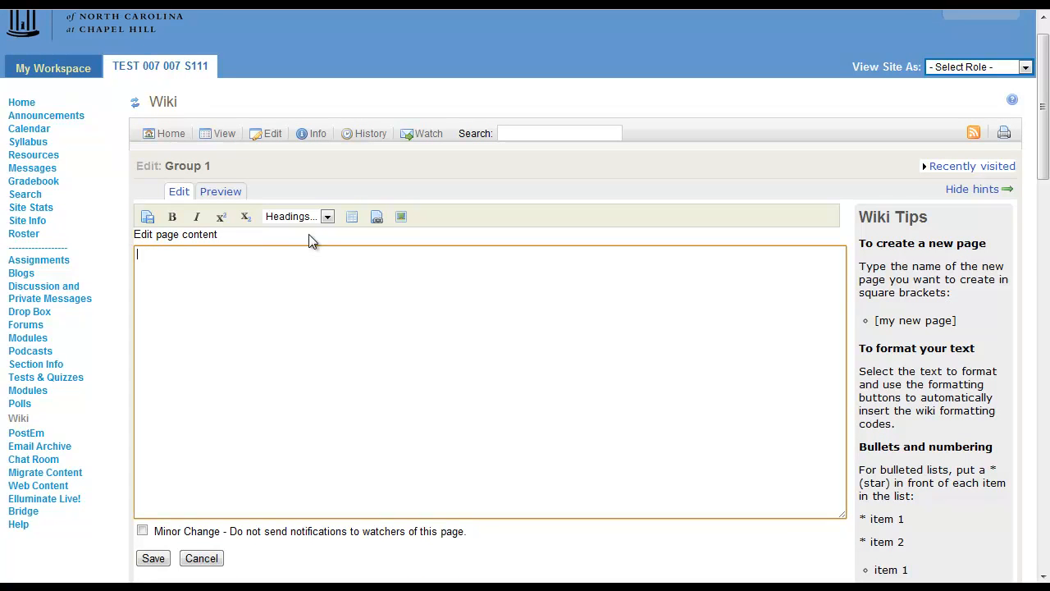
pyautogui.click(326, 216)
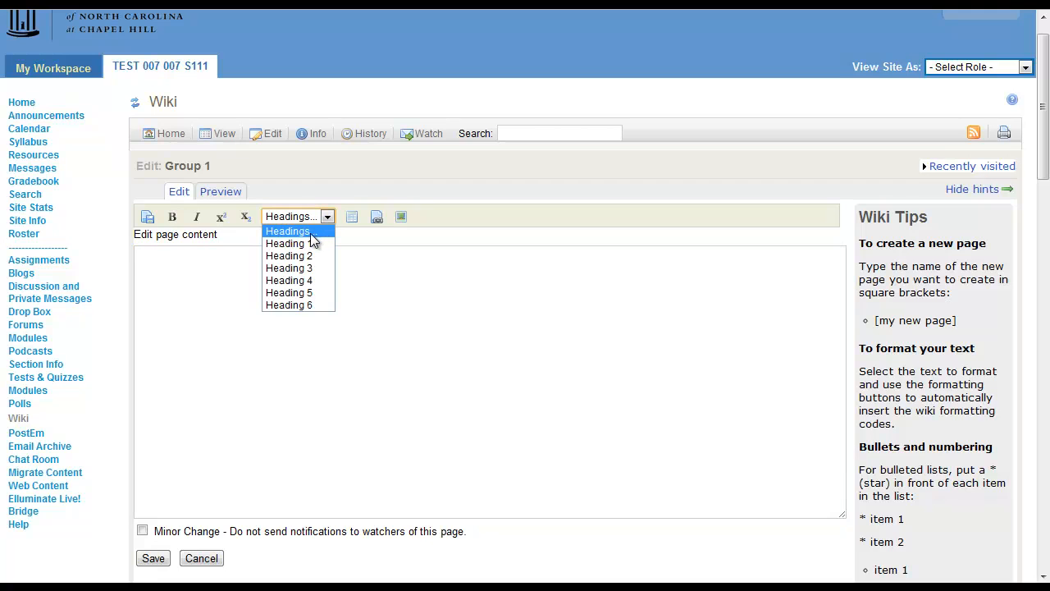
pyautogui.click(285, 243)
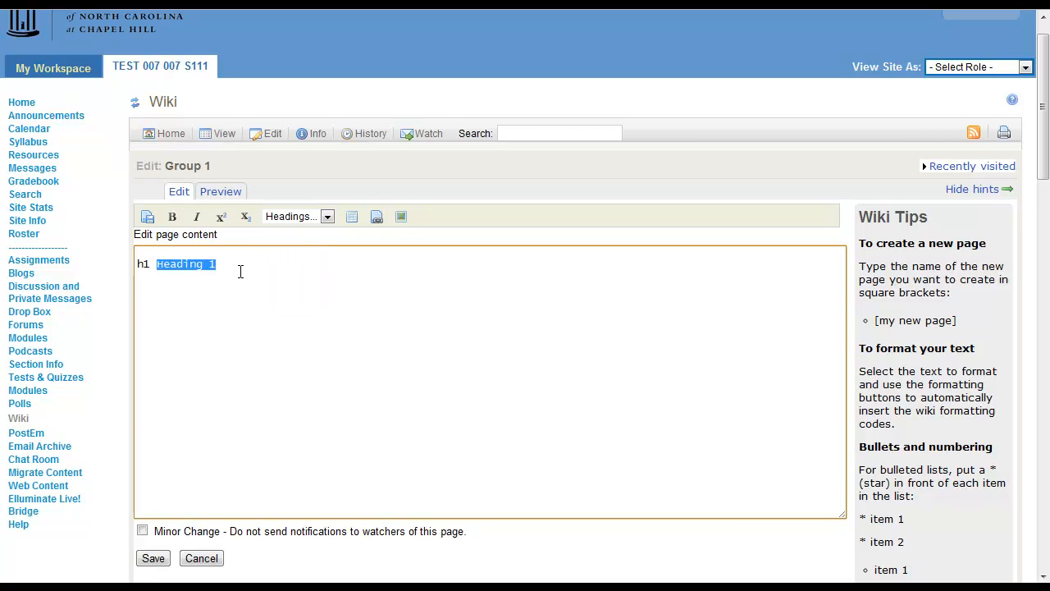
pyautogui.write('US Presidents')
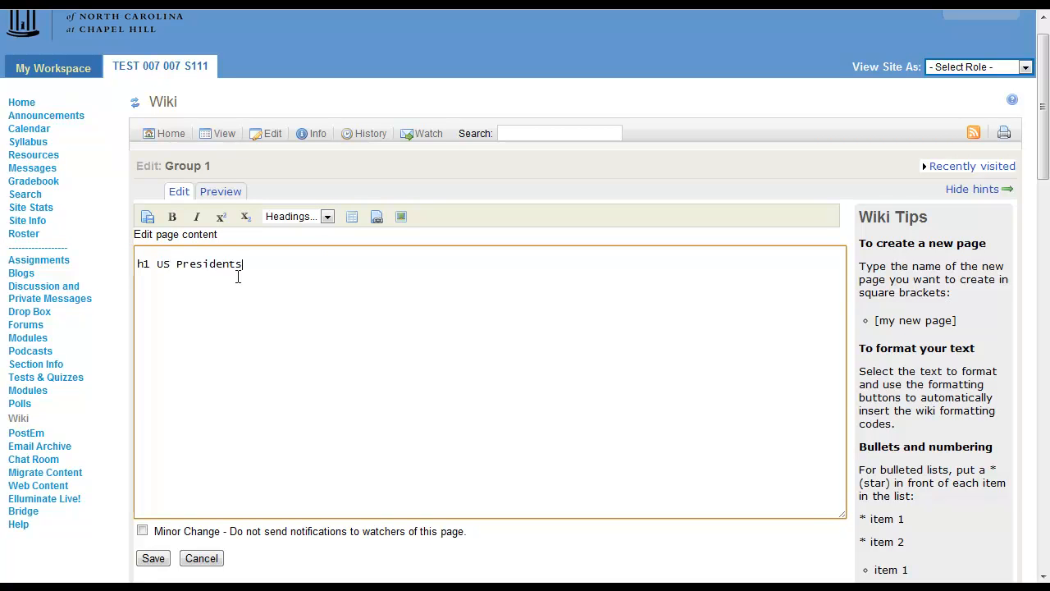
pyautogui.click(153, 558)
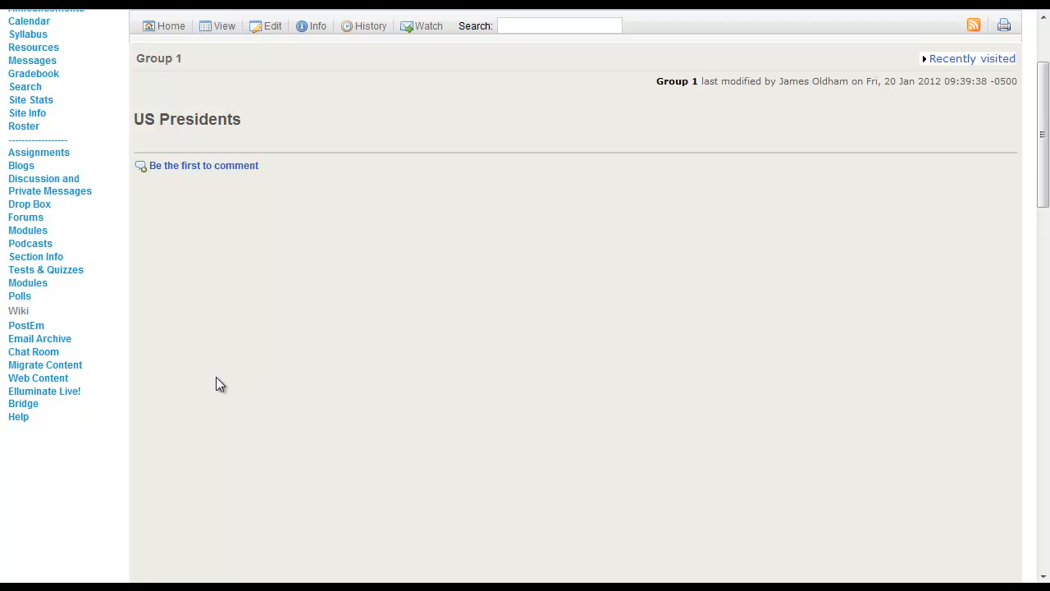
pyautogui.moveTo(254, 82)
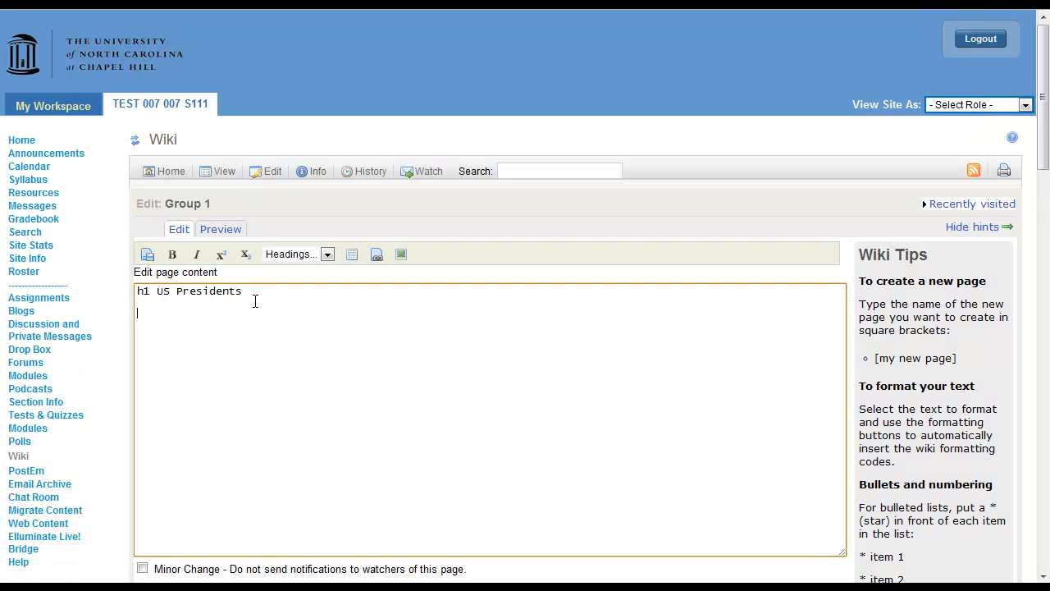
# Step: Enter '[Abraham Lincoln]' on a new line below the US Presidents heading
pyautogui.write('[Abraham Linc')
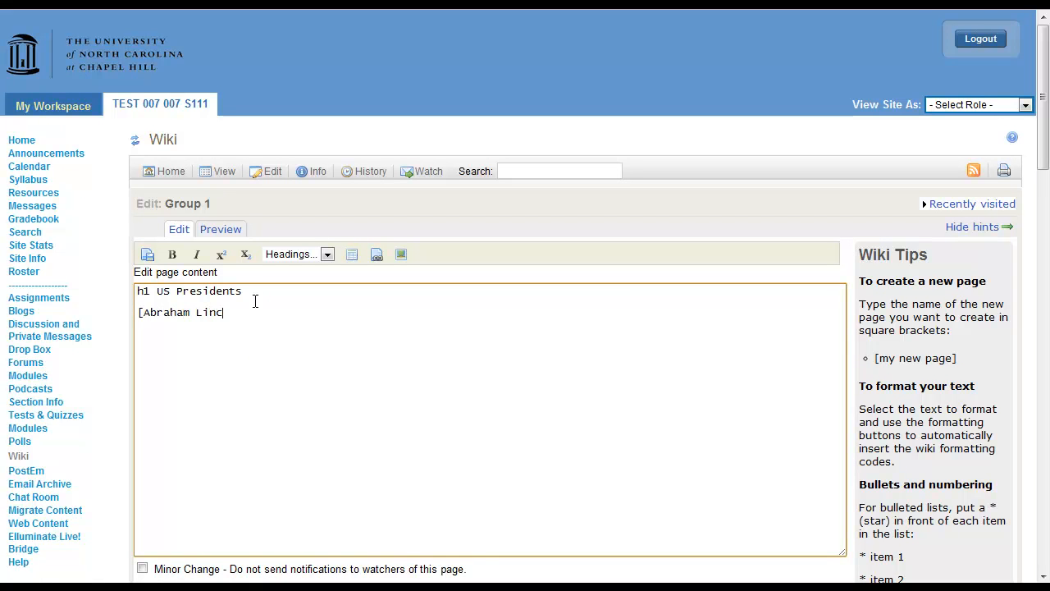
pyautogui.write('oln]')
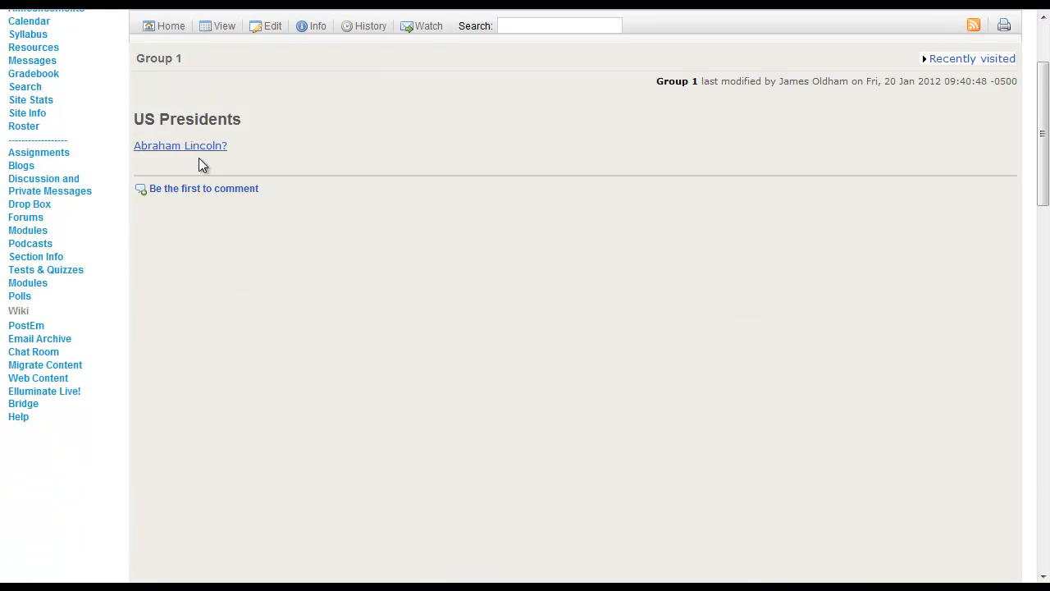
pyautogui.moveTo(197, 161)
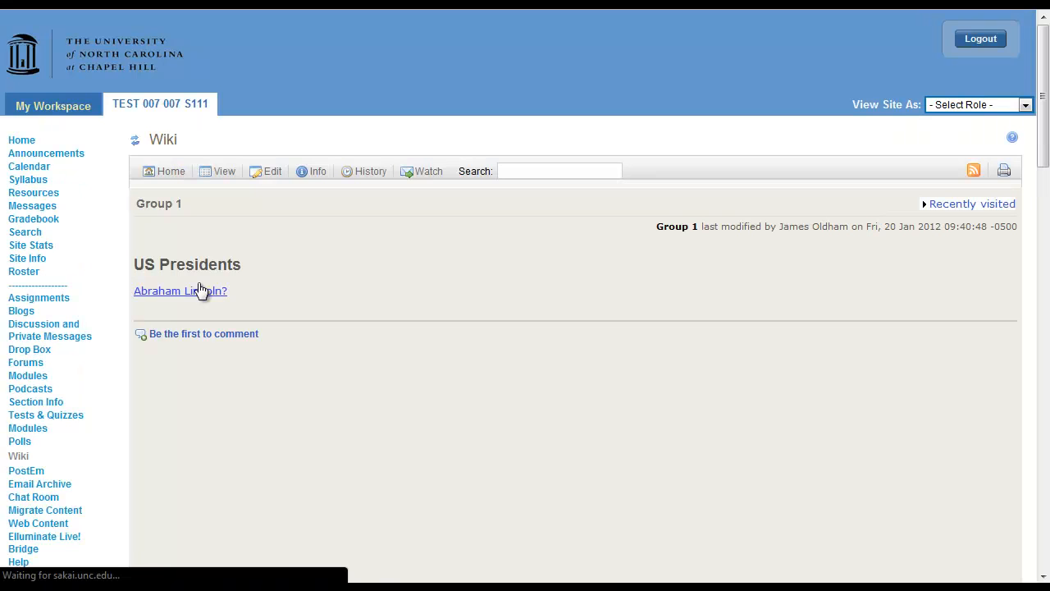
# Step: Follow the 'Abraham Lincoln?' link and open the new page's editor
pyautogui.click(180, 290)
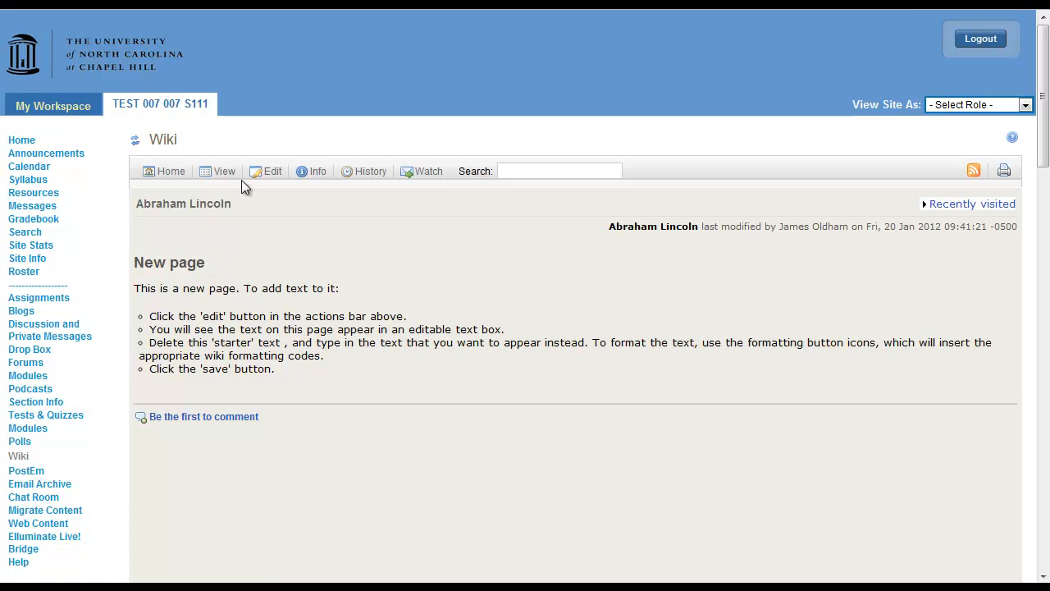
pyautogui.click(272, 171)
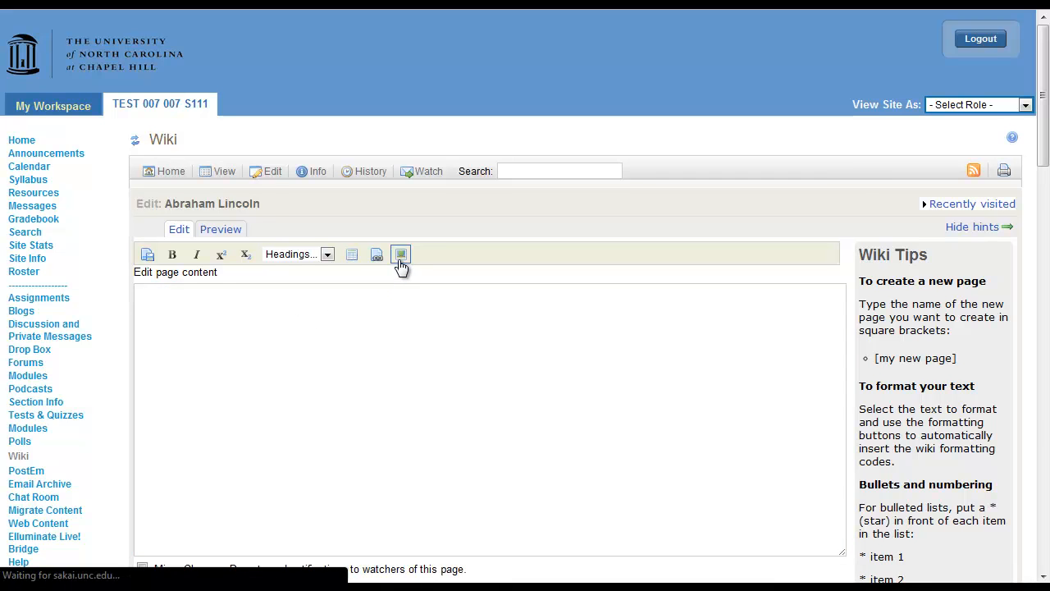
# Step: Insert the lincoln.jpg portrait image on the Abraham Lincoln page and save it
pyautogui.click(402, 255)
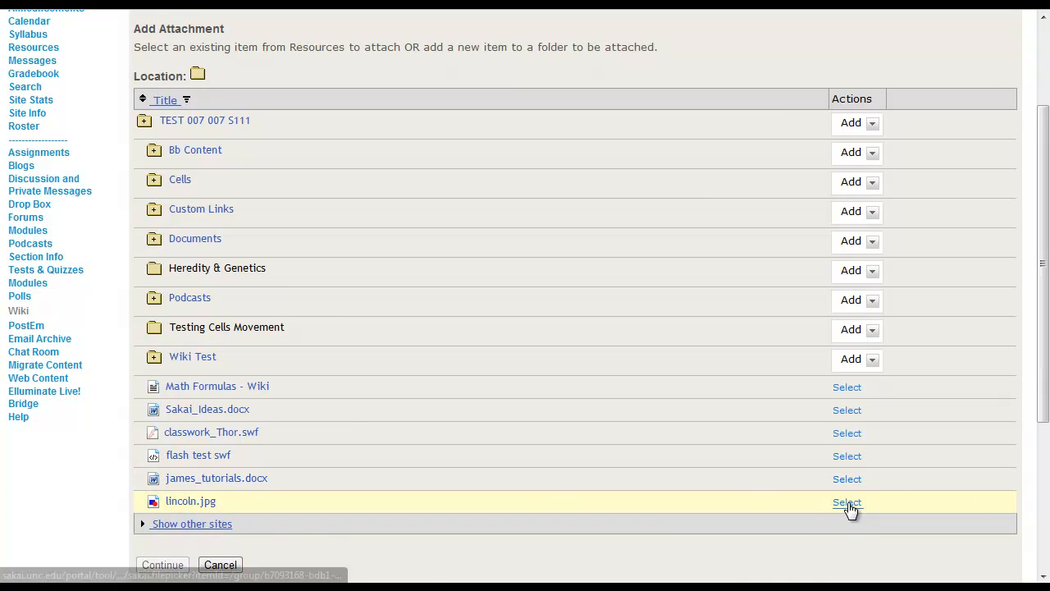
pyautogui.click(847, 501)
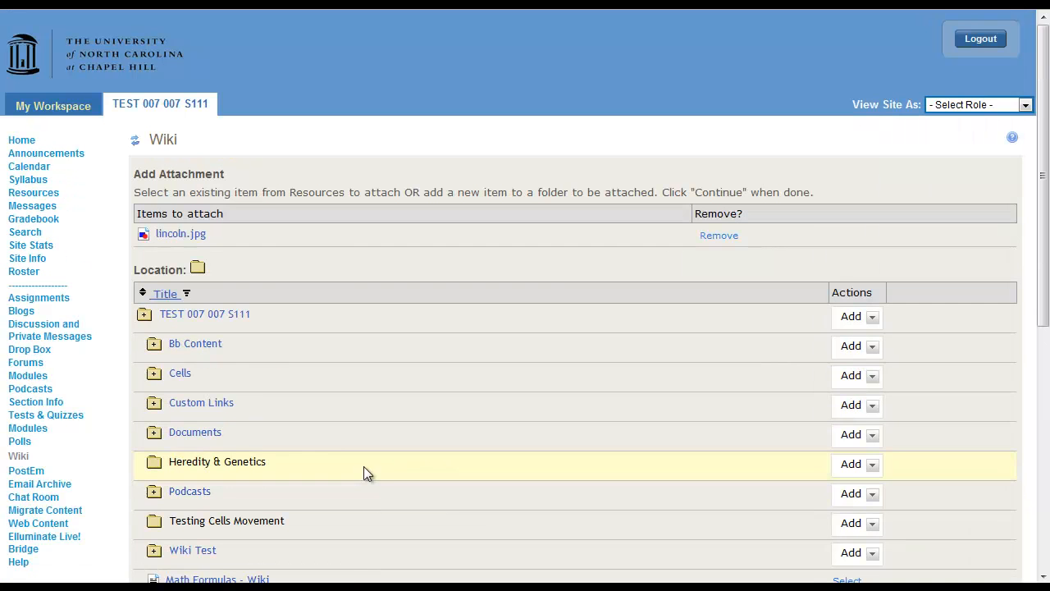
pyautogui.moveTo(296, 292)
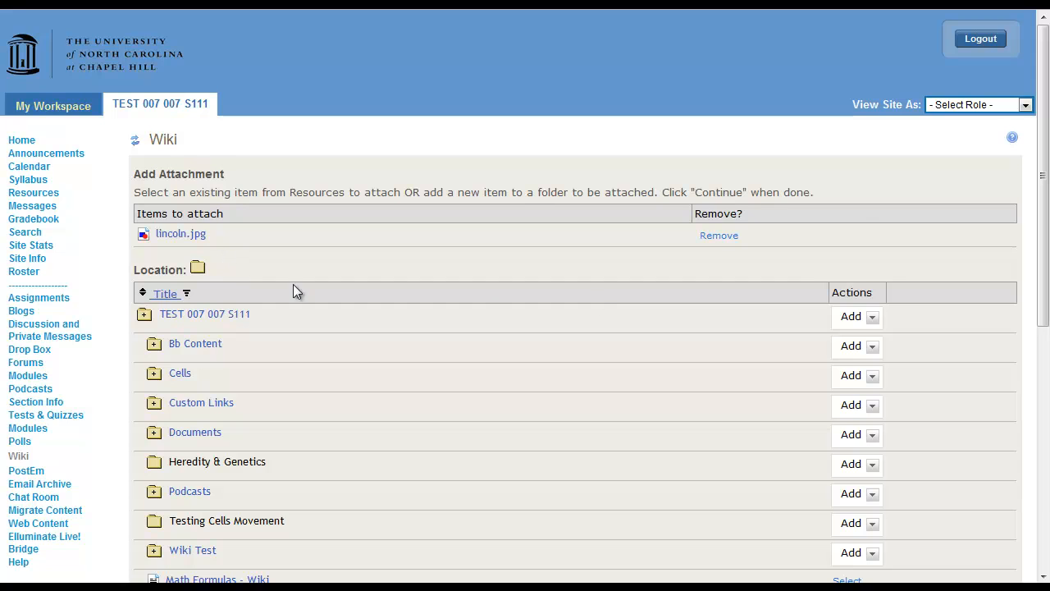
pyautogui.scroll(-3)
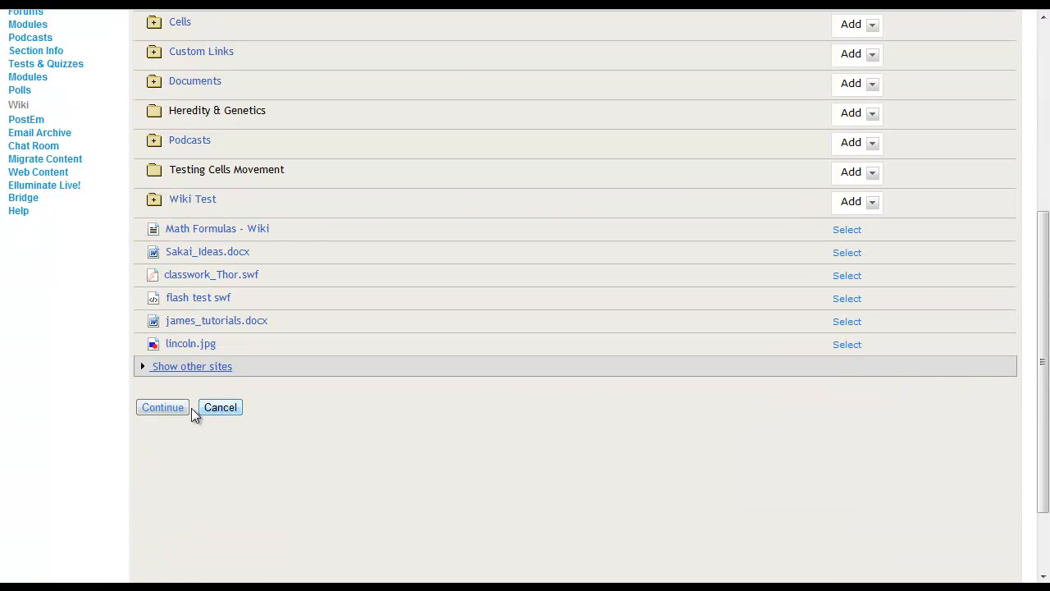
pyautogui.click(163, 406)
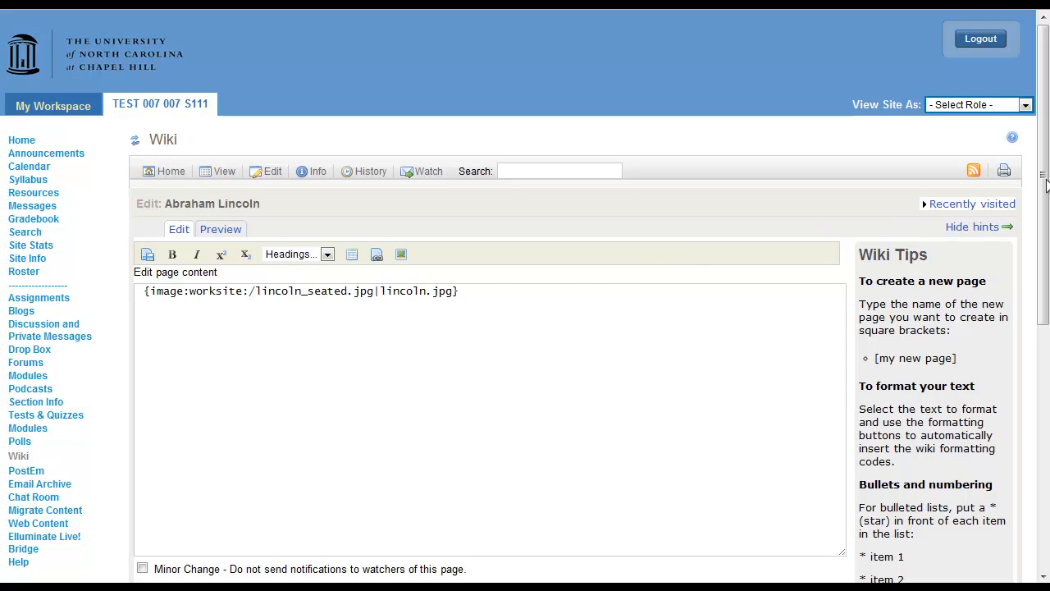
pyautogui.scroll(-3)
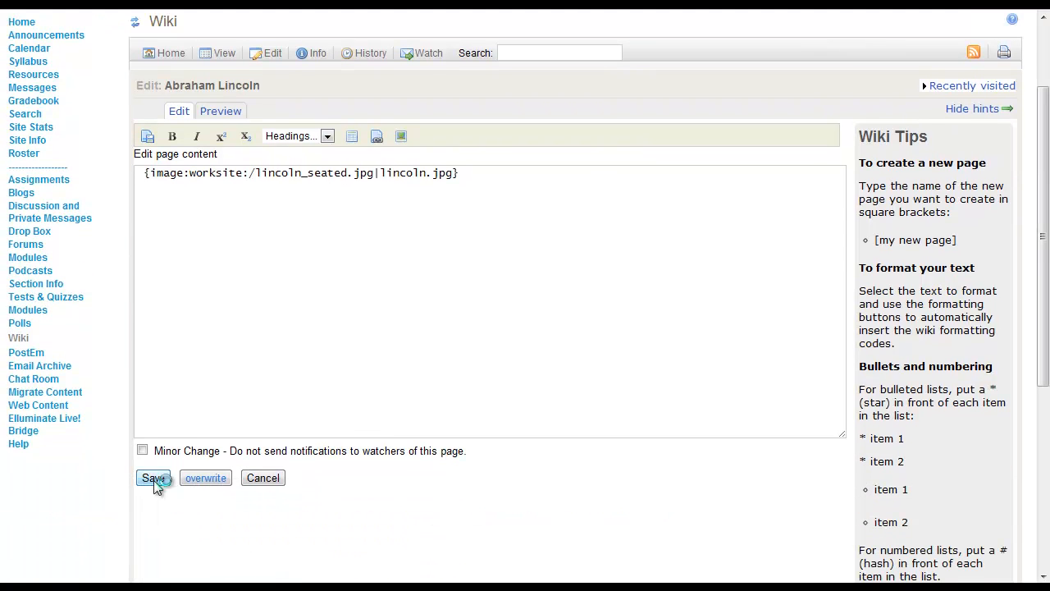
pyautogui.click(153, 477)
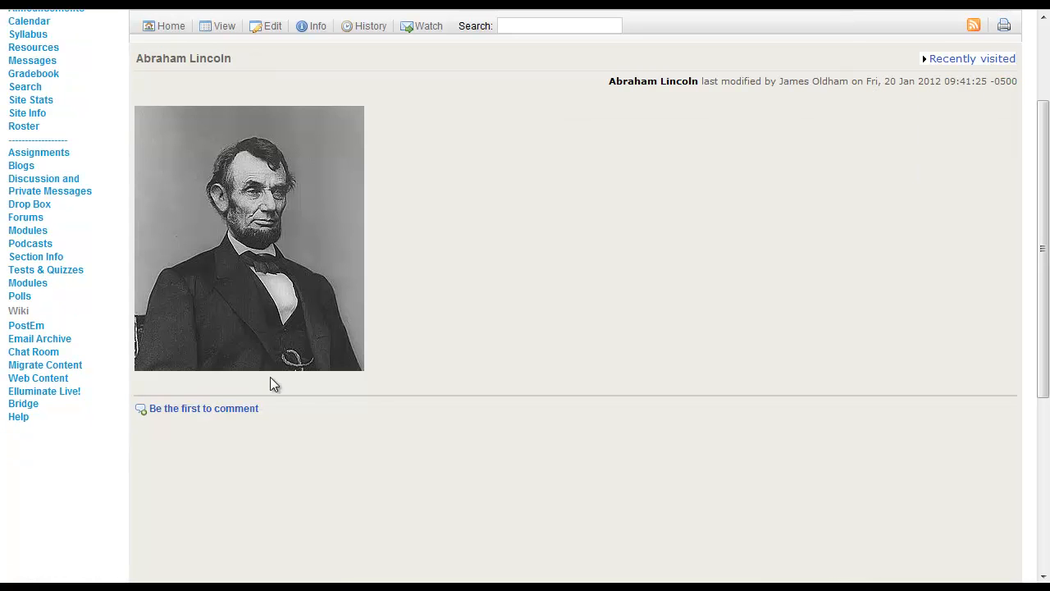
pyautogui.moveTo(410, 345)
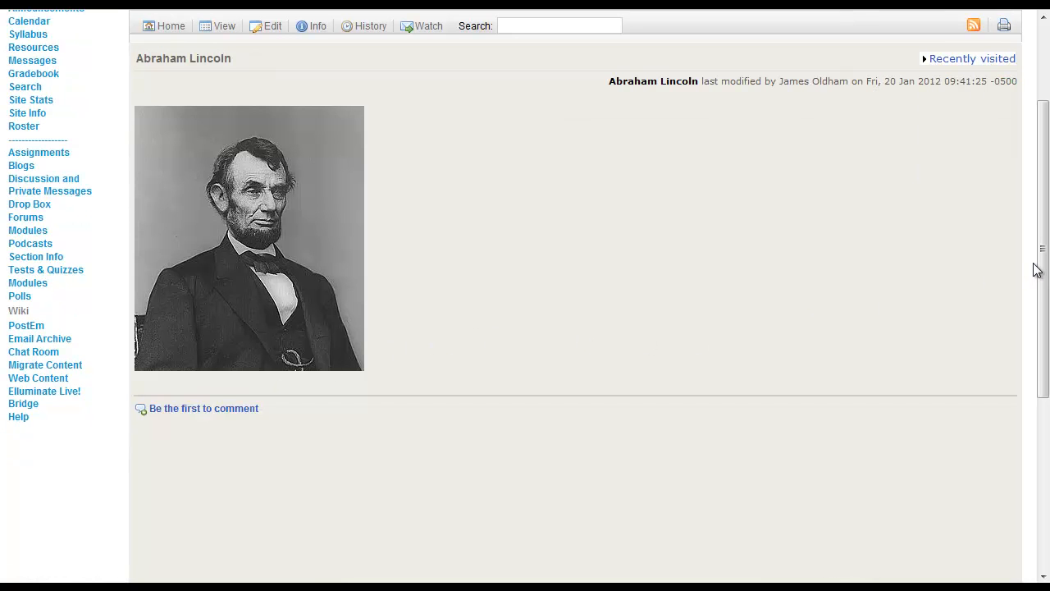
pyautogui.scroll(3)
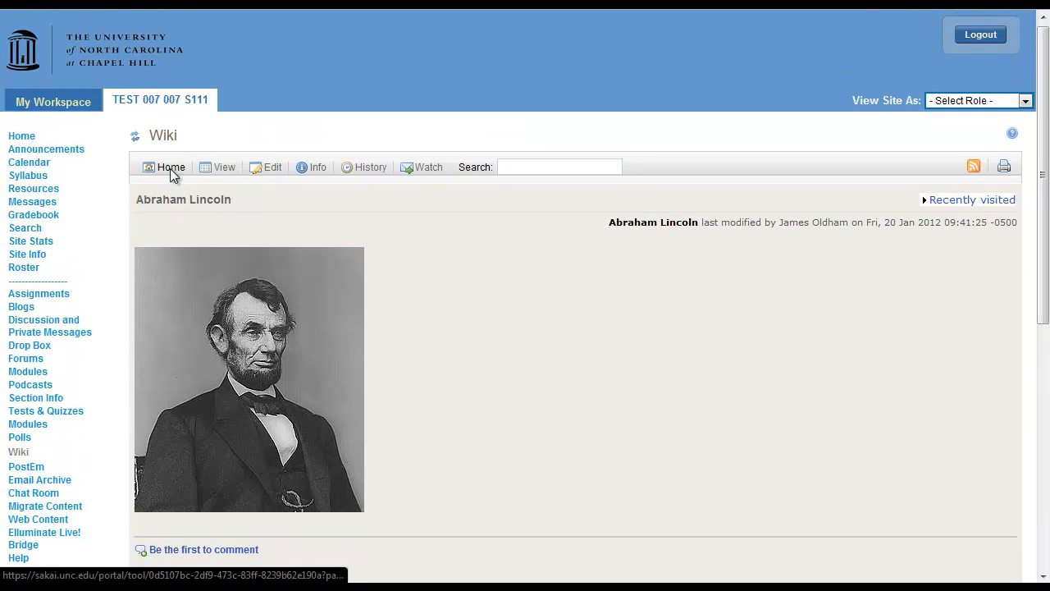
# Step: Return to Home, edit it, and open the file chooser below the welcome line
pyautogui.click(170, 168)
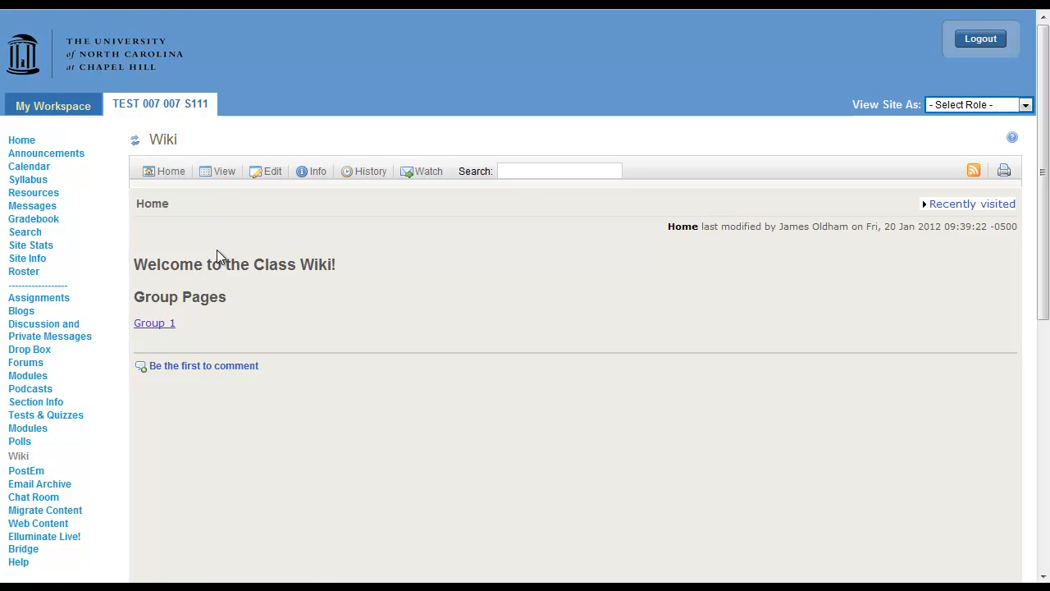
pyautogui.moveTo(263, 250)
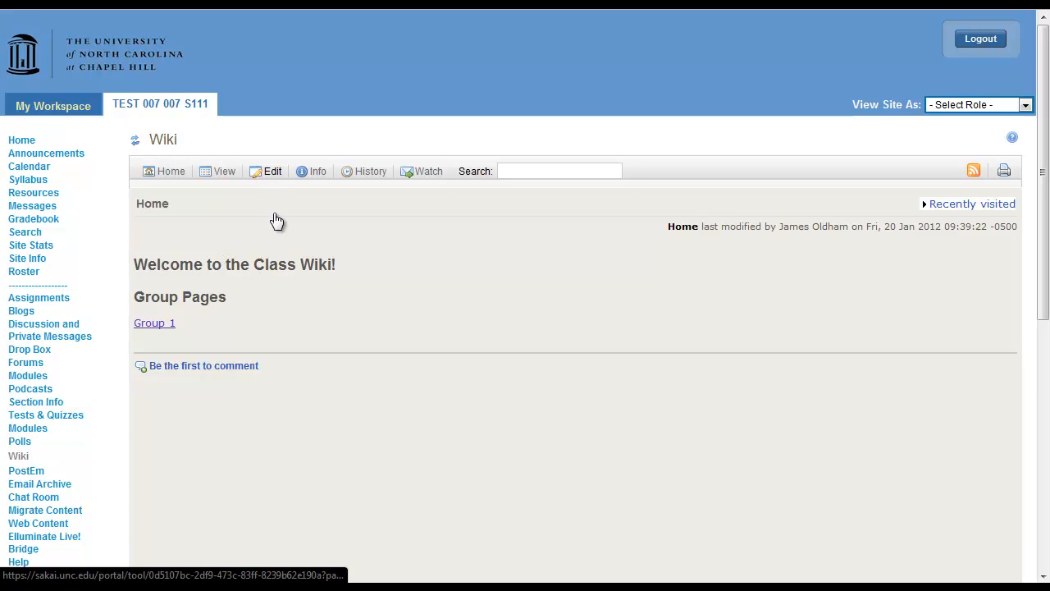
pyautogui.click(272, 171)
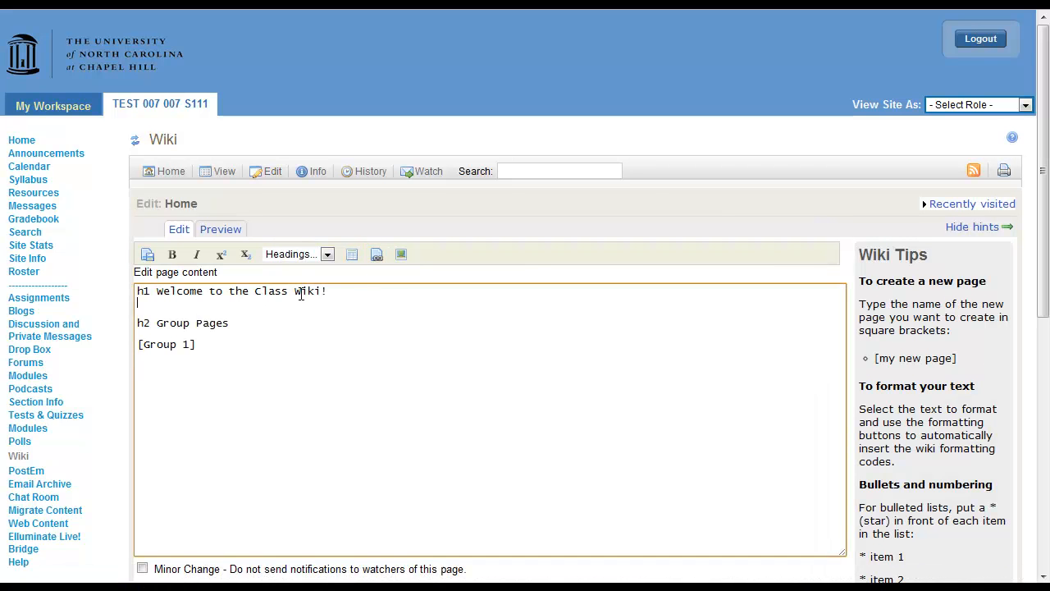
pyautogui.click(401, 253)
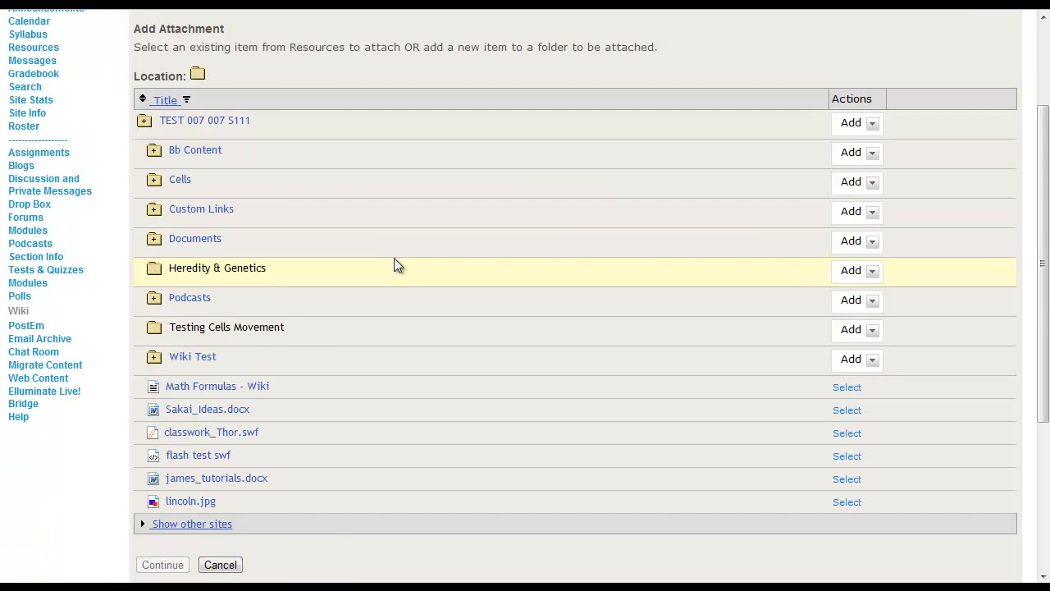
pyautogui.moveTo(406, 357)
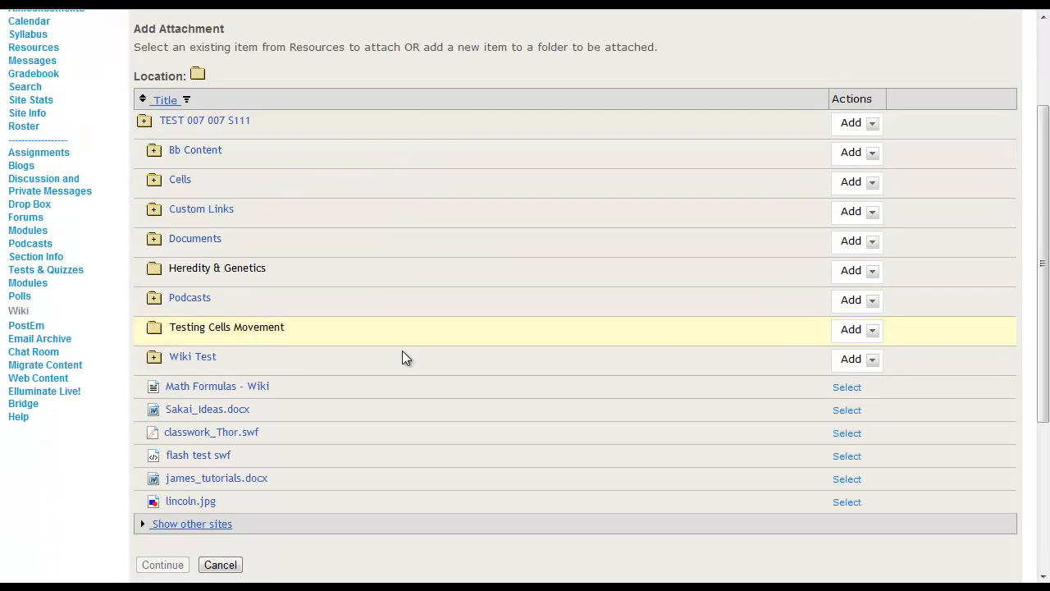
pyautogui.moveTo(705, 152)
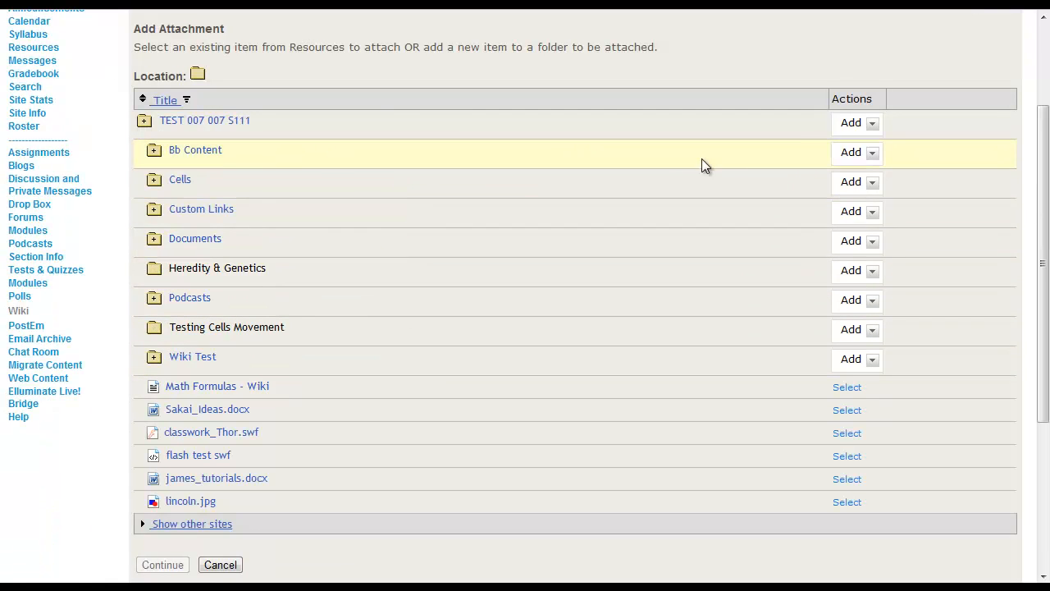
# Step: Upload Wiki+Rubric.pdf to the site folder and link it into the Home page
pyautogui.click(858, 122)
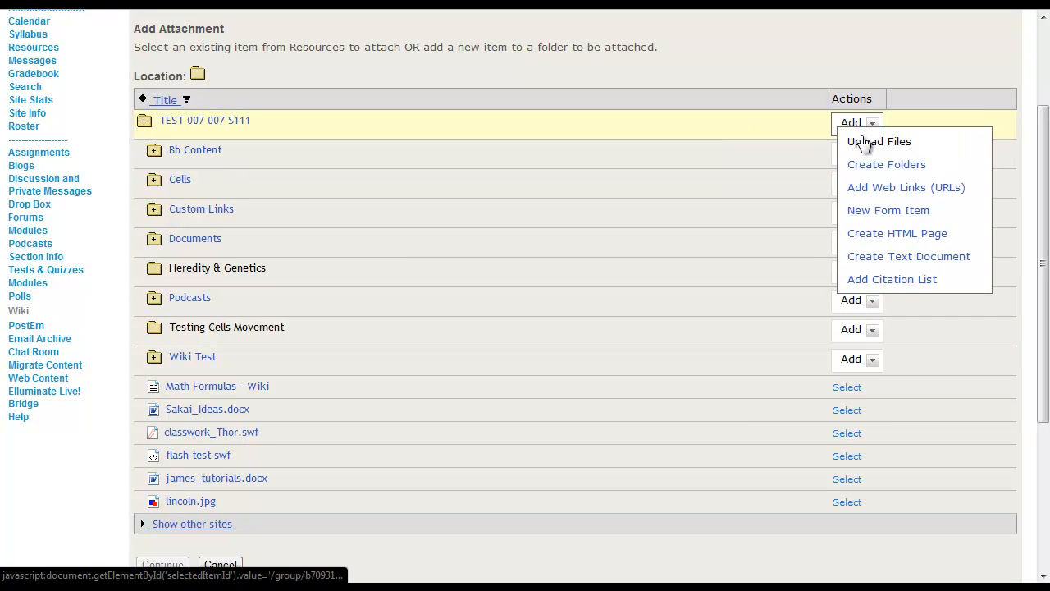
pyautogui.click(878, 142)
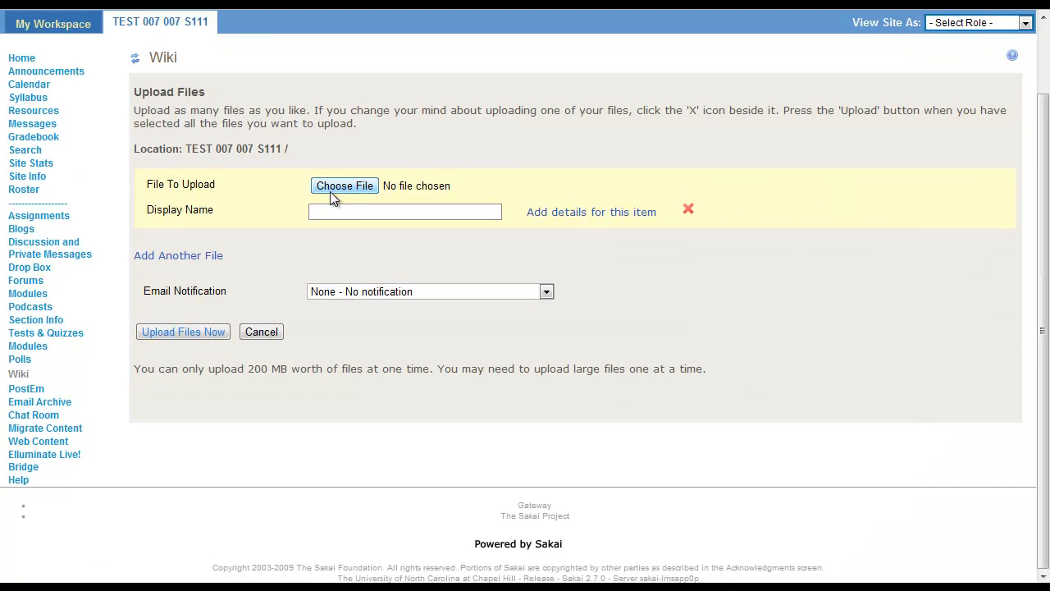
pyautogui.moveTo(393, 310)
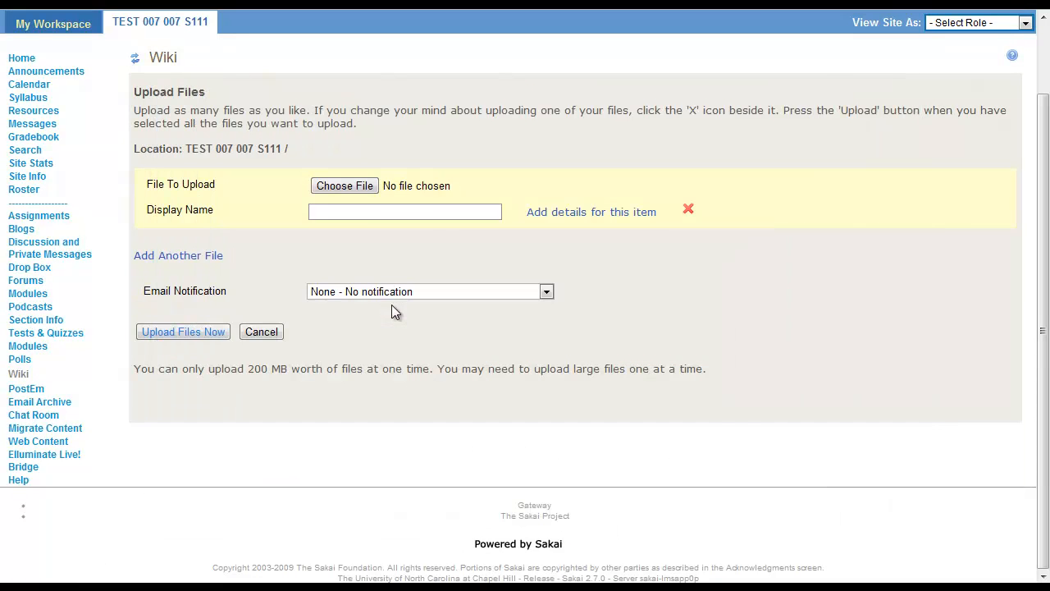
pyautogui.click(182, 332)
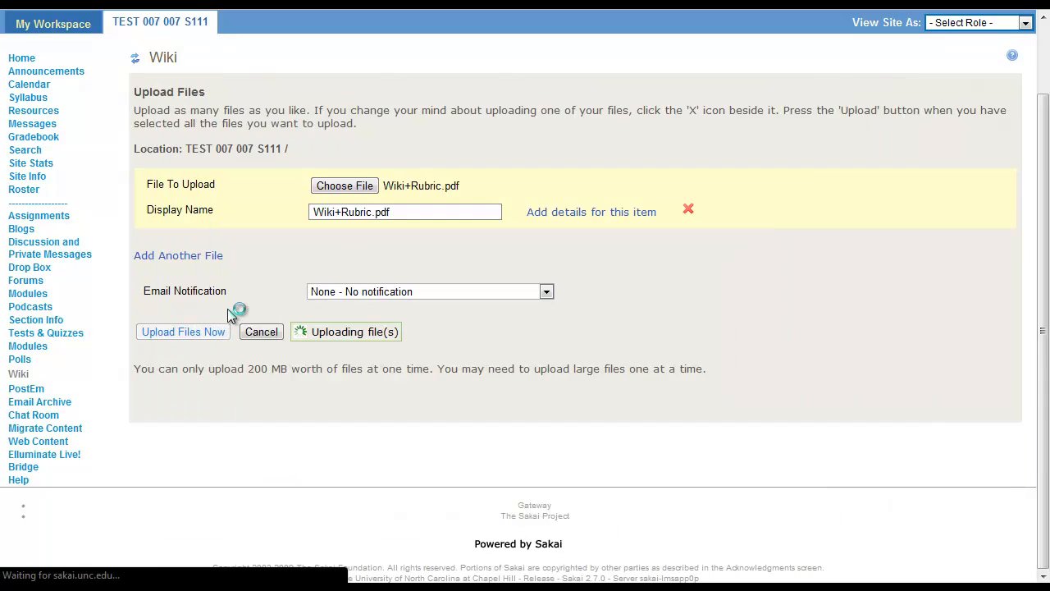
pyautogui.click(183, 331)
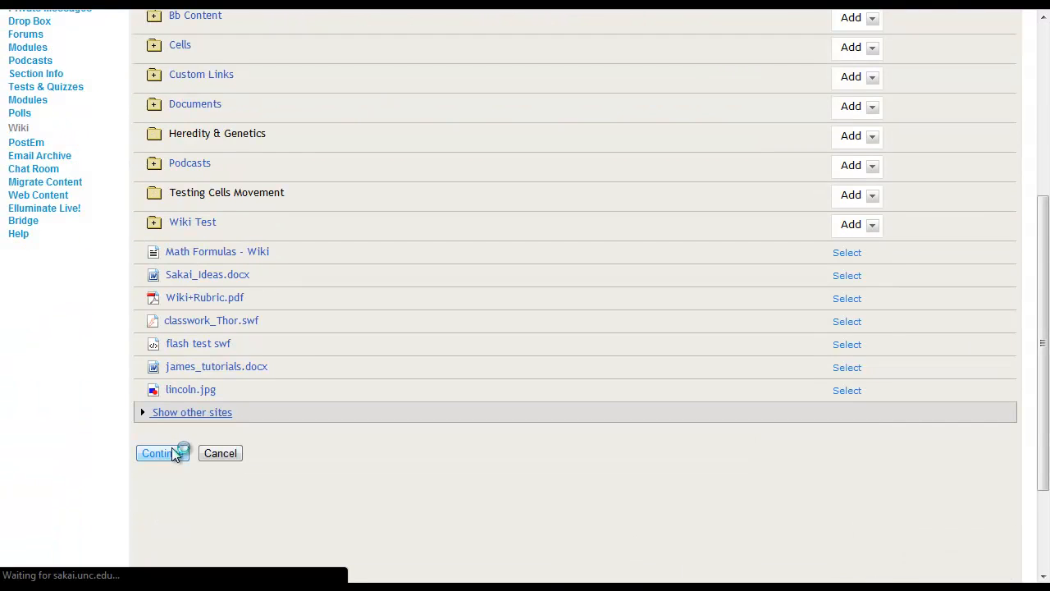
pyautogui.click(158, 453)
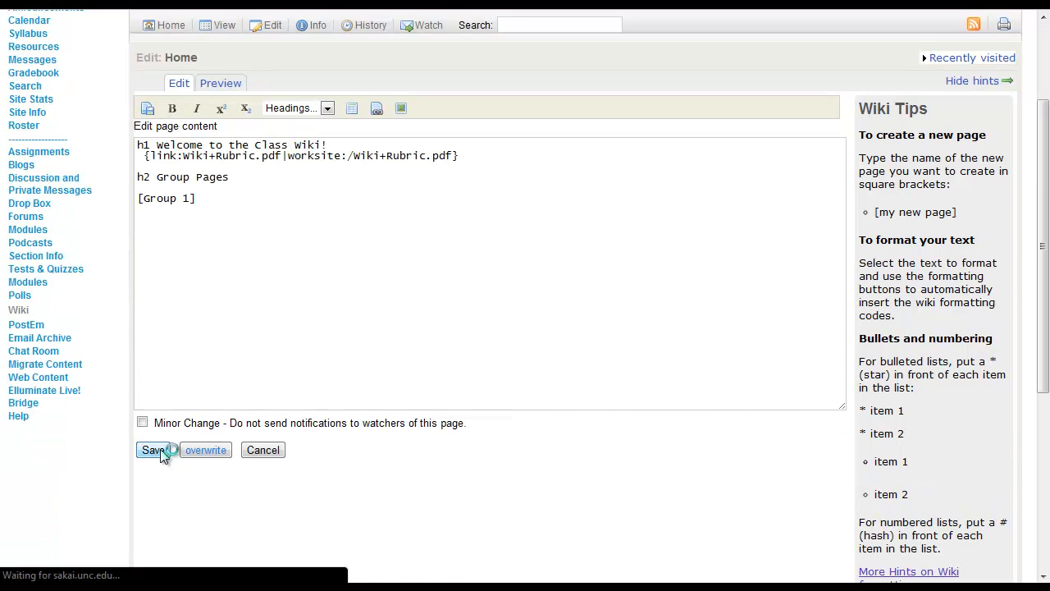
# Step: Save the Home page and open the new Wiki+Rubric.pdf link to verify it
pyautogui.click(151, 449)
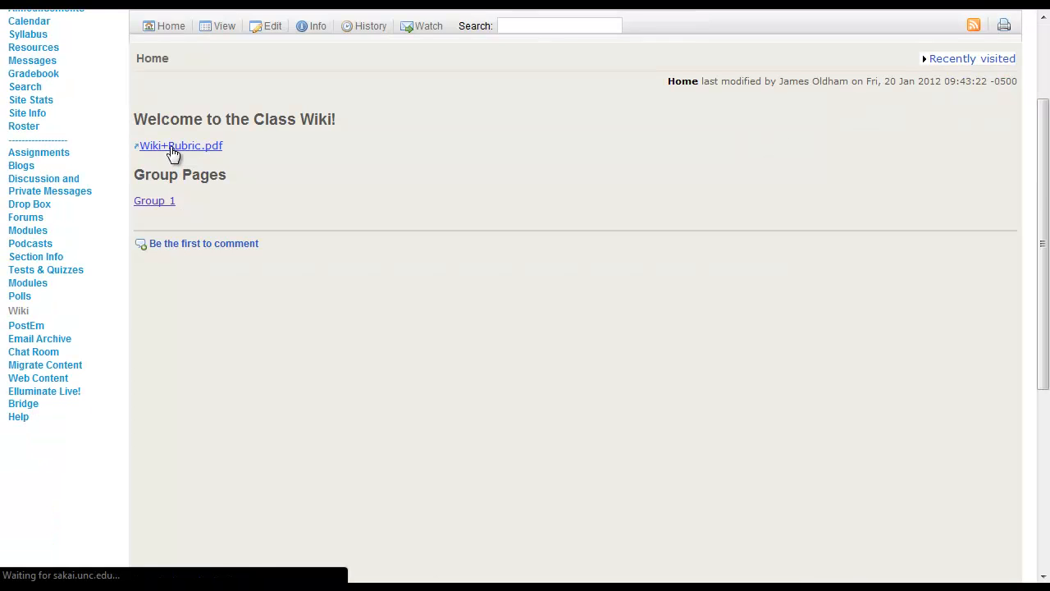
pyautogui.click(181, 145)
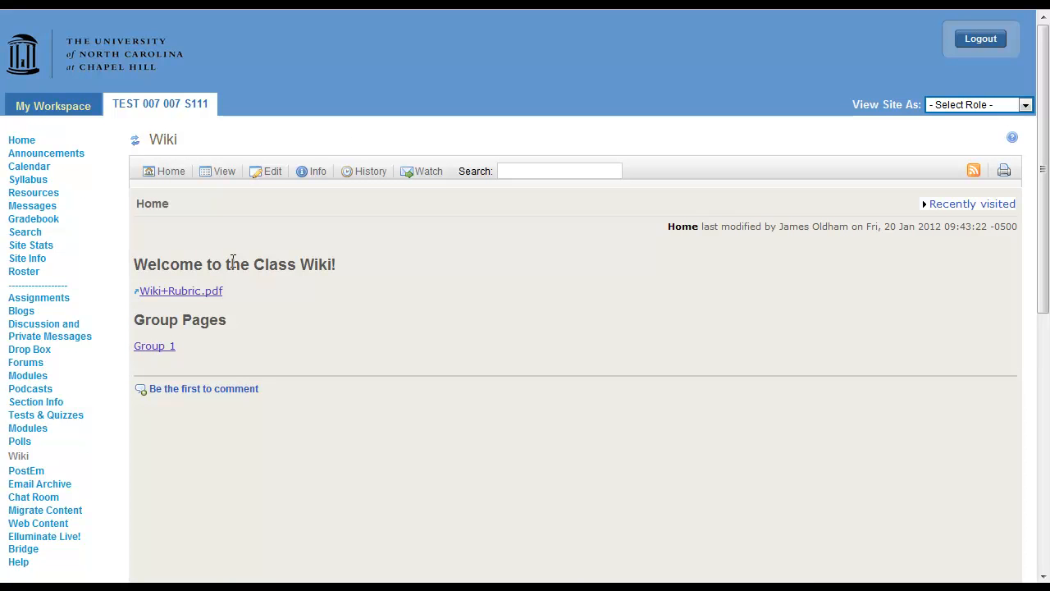
pyautogui.moveTo(237, 374)
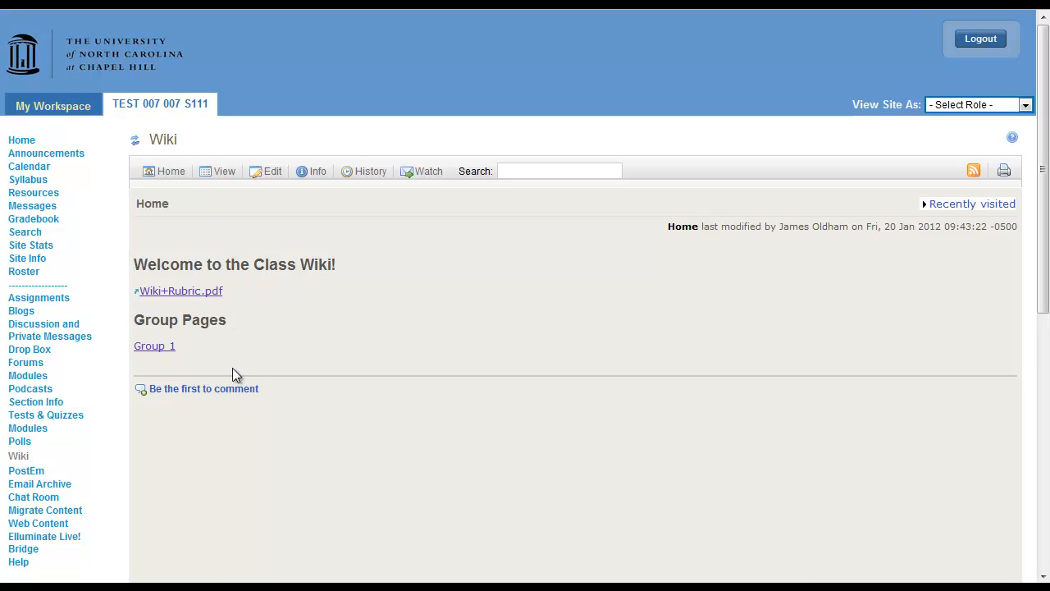